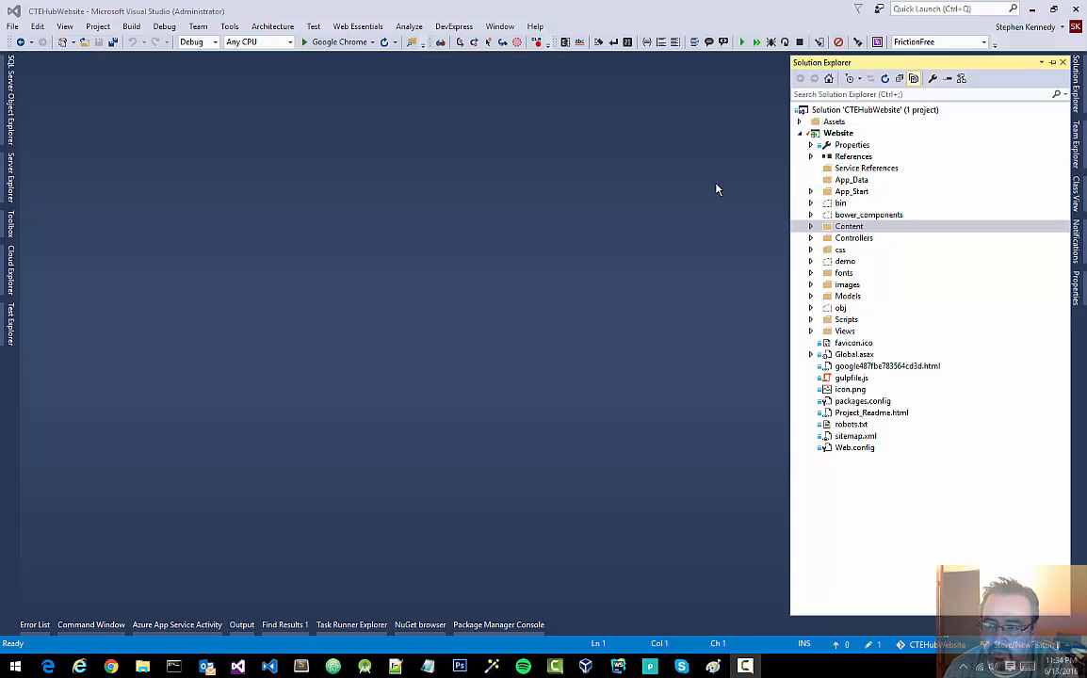
pyautogui.moveTo(842, 143)
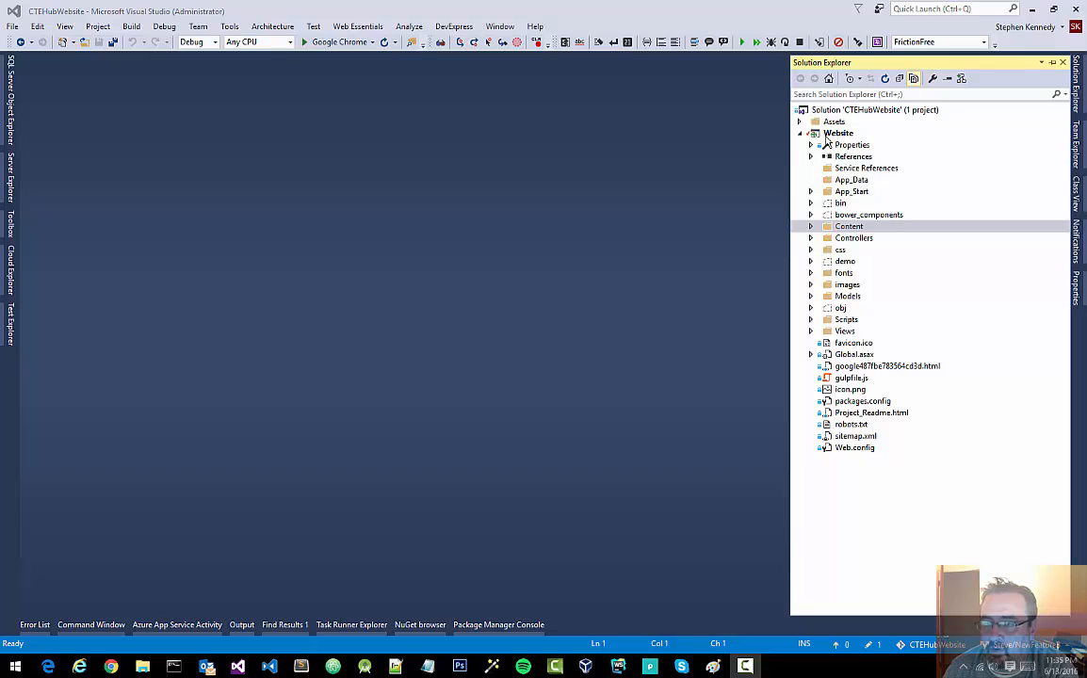
# Bring up the Add menu on the Website project to create a Classes folder
pyautogui.click(839, 132)
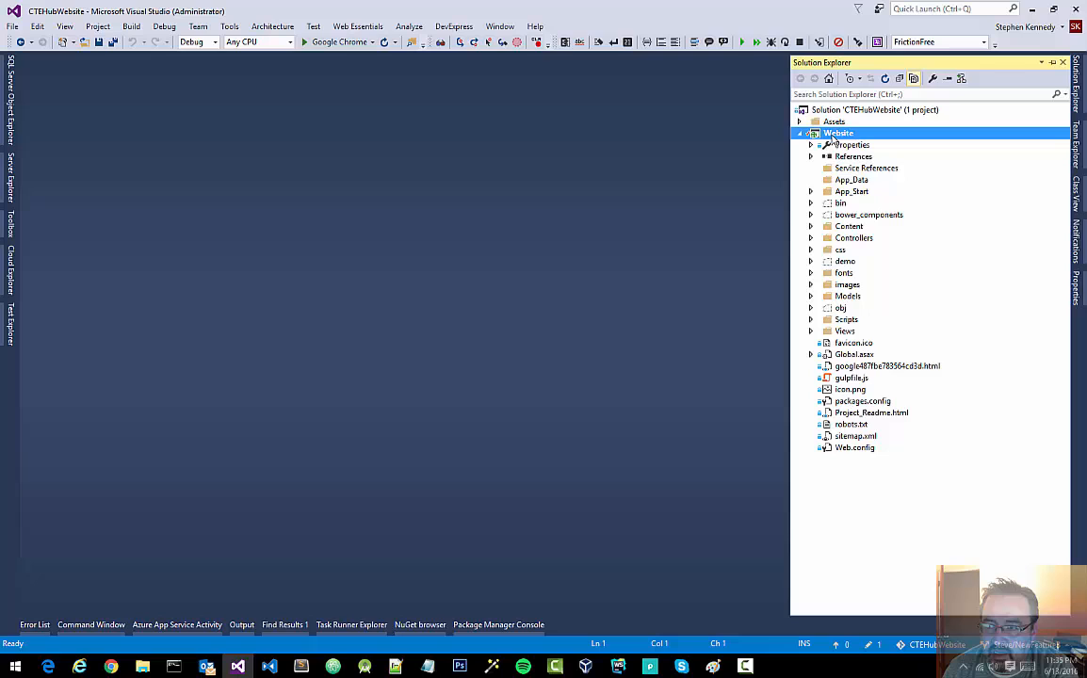
pyautogui.rightClick(838, 132)
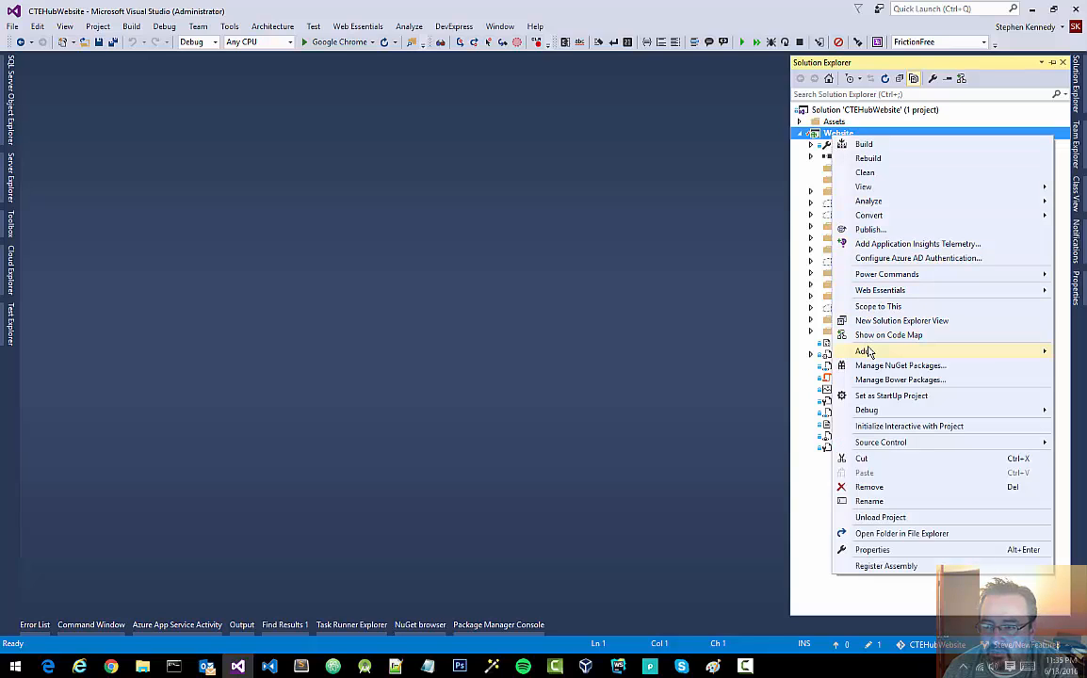
pyautogui.moveTo(863, 351)
pyautogui.write('Classes')
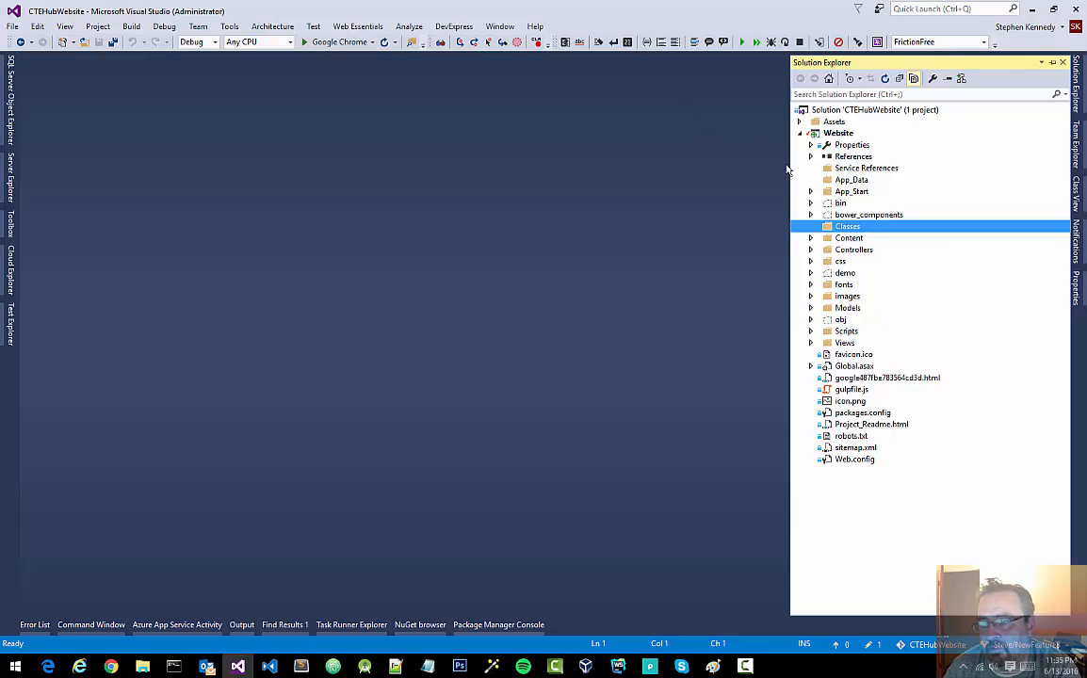
# Add a new Class item named Person.cs to the Classes folder
pyautogui.rightClick(848, 226)
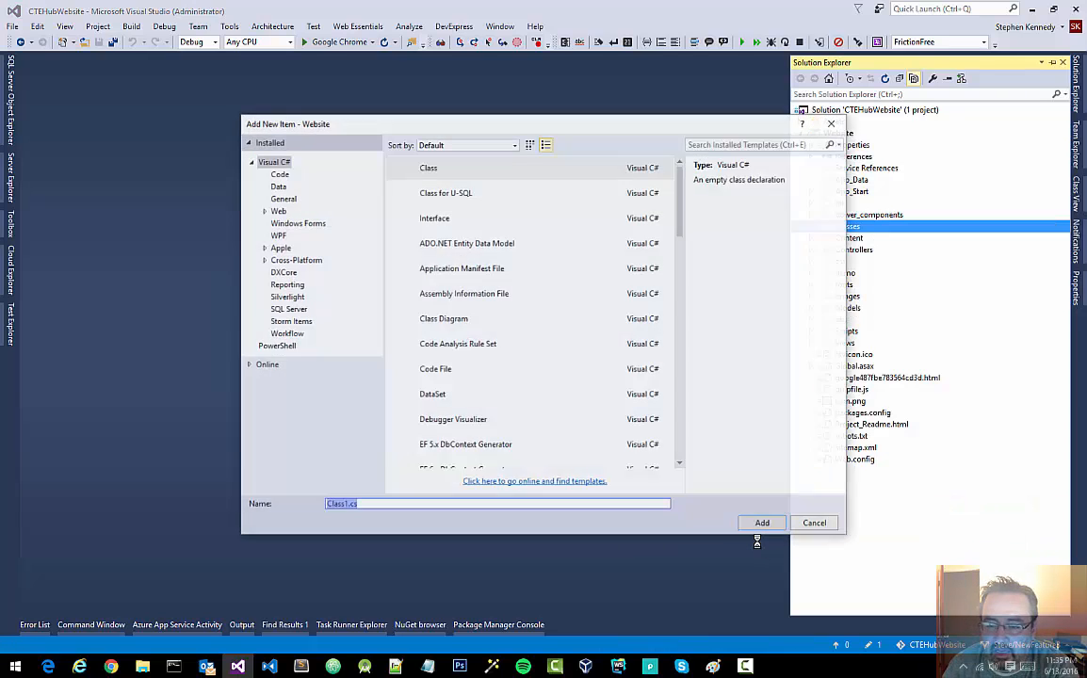
pyautogui.click(761, 524)
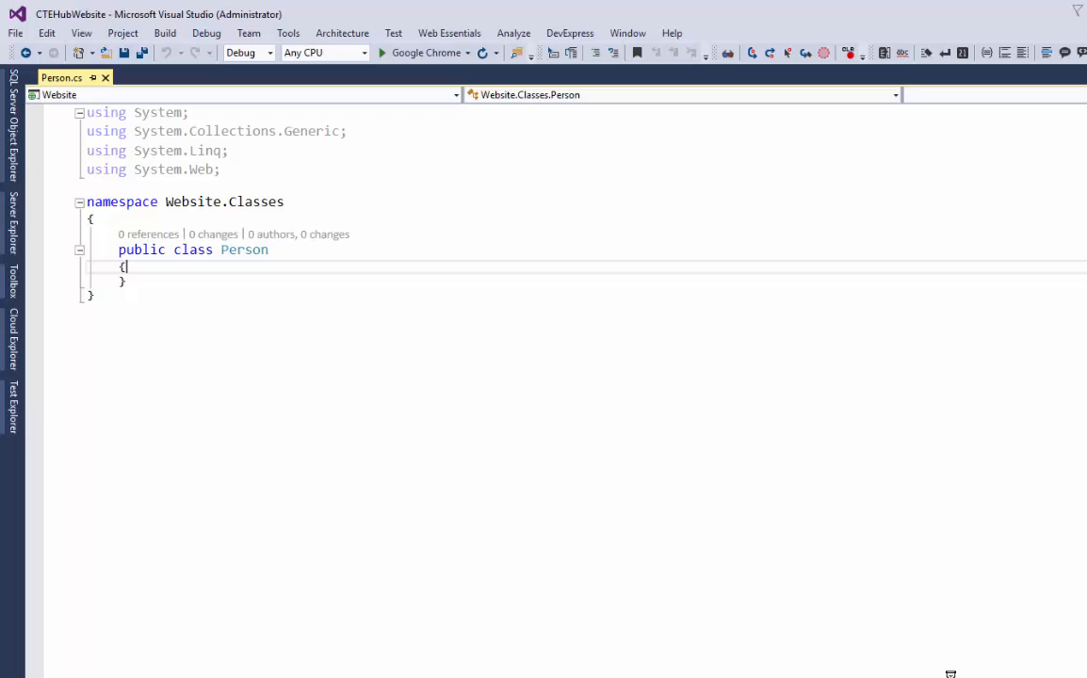
# Declare a public string FirstName field inside the Person class body
pyautogui.press('enter')
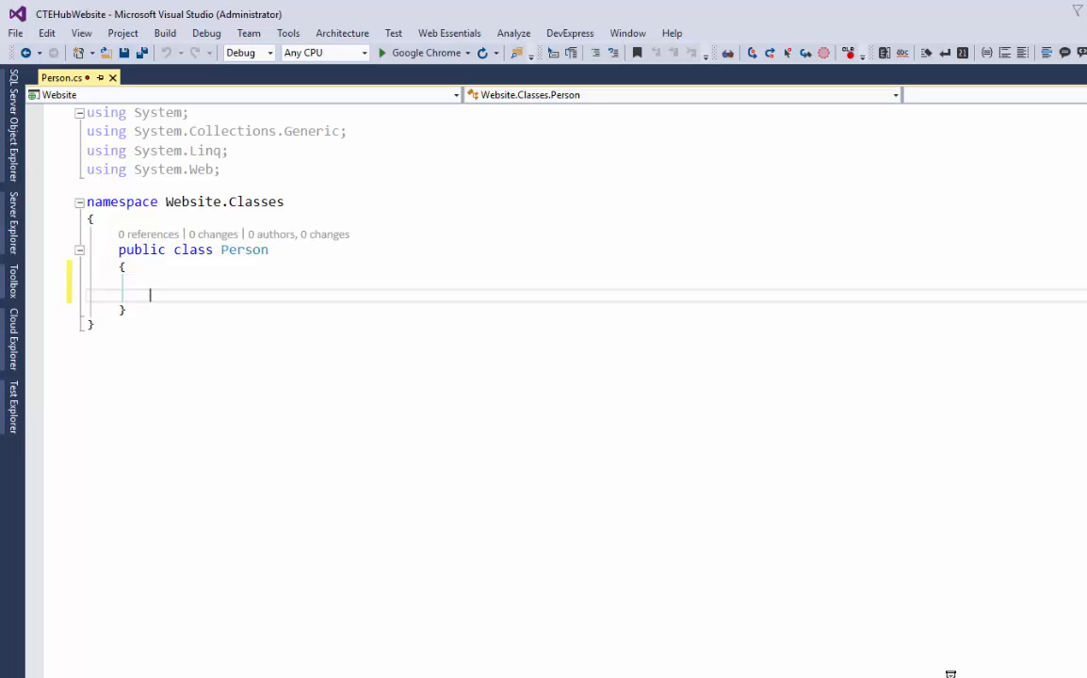
pyautogui.press('enter')
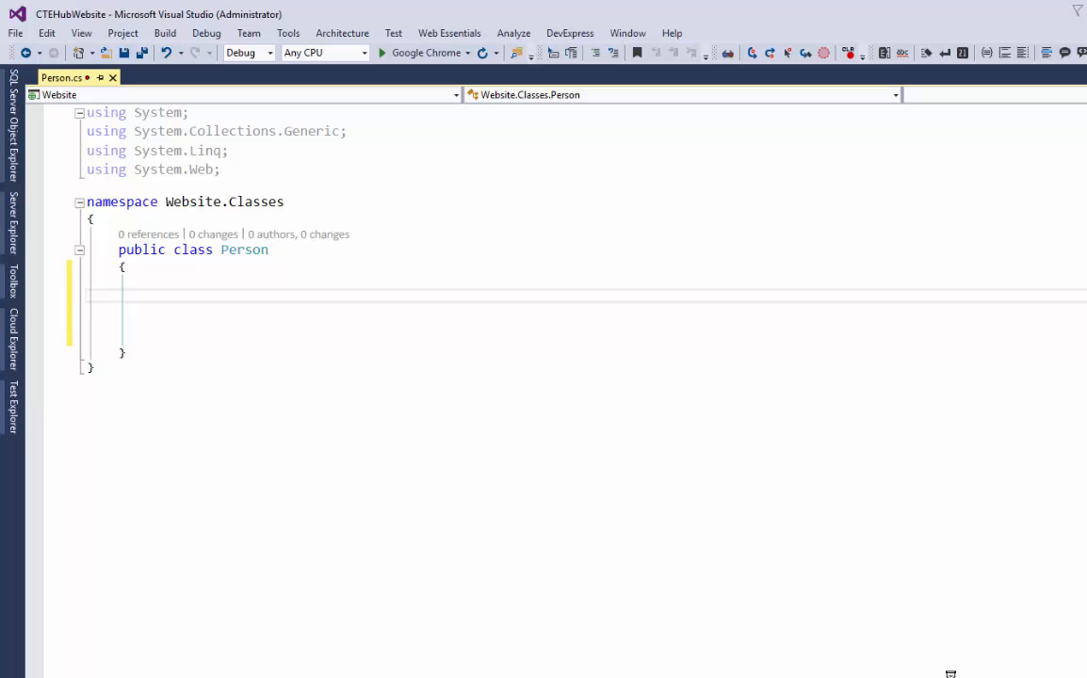
pyautogui.write('publi')
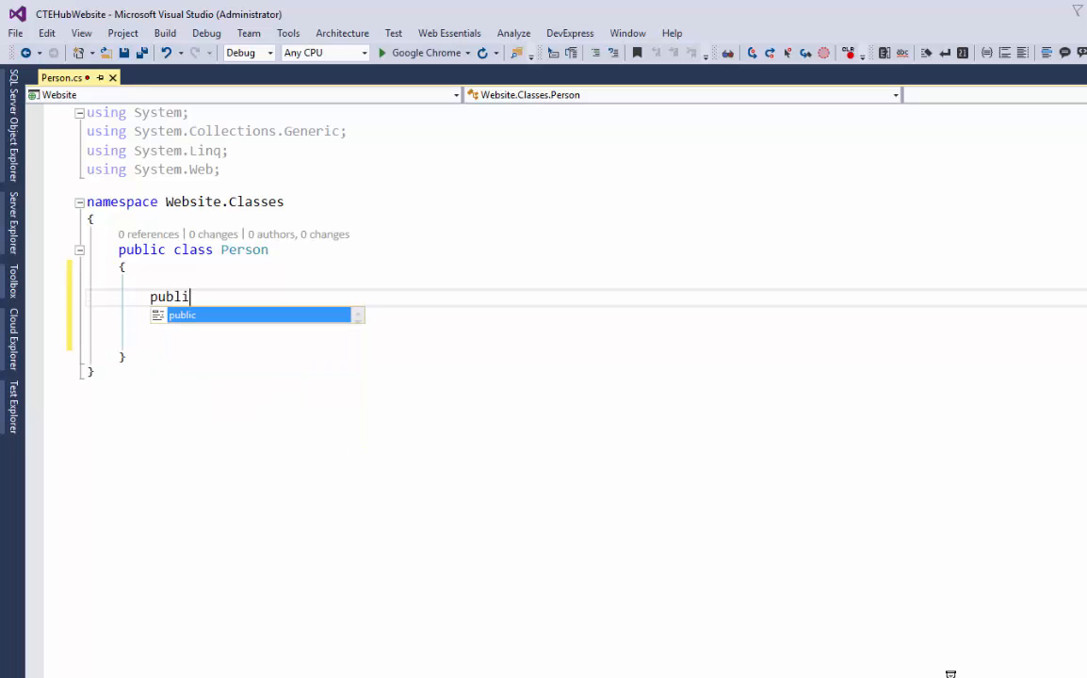
pyautogui.write('c')
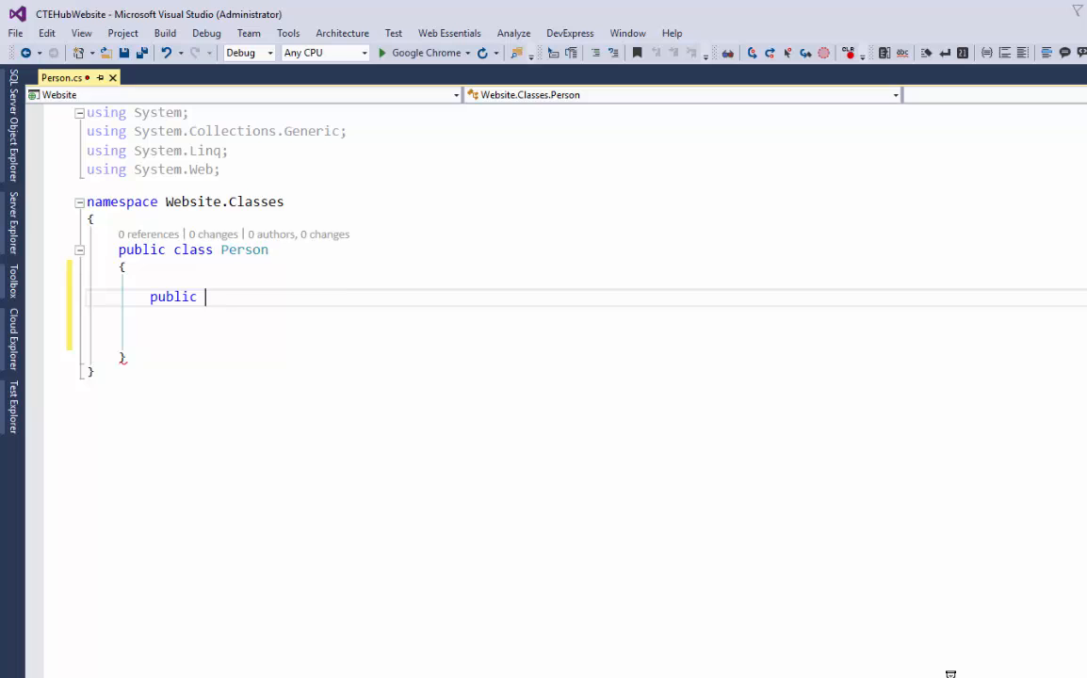
pyautogui.write('string')
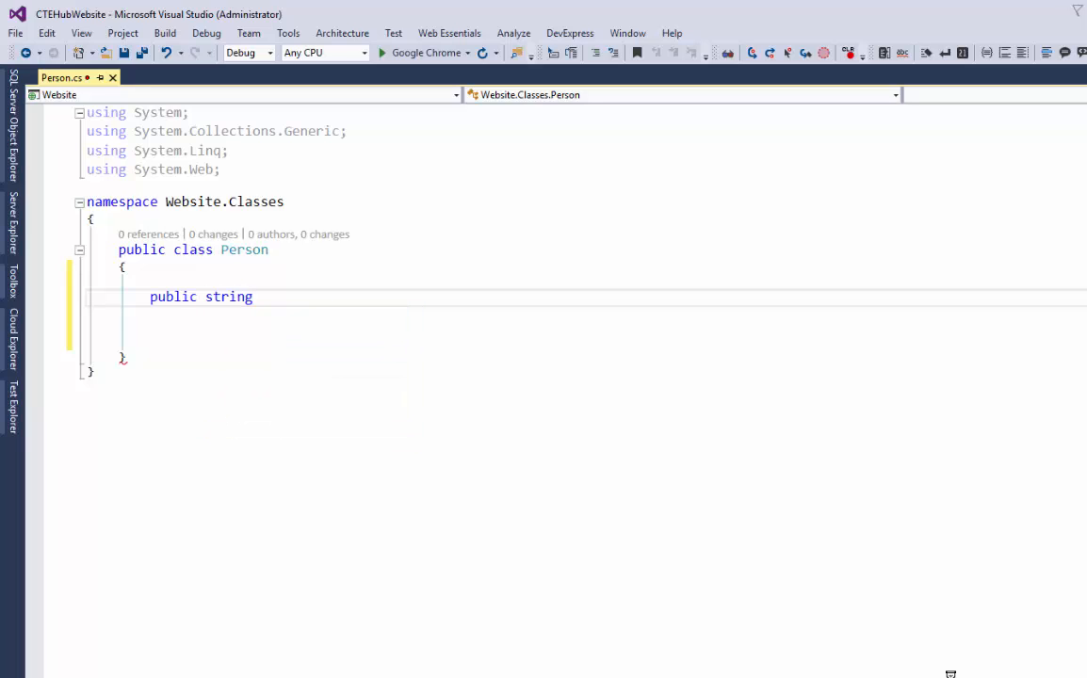
pyautogui.write('Fi')
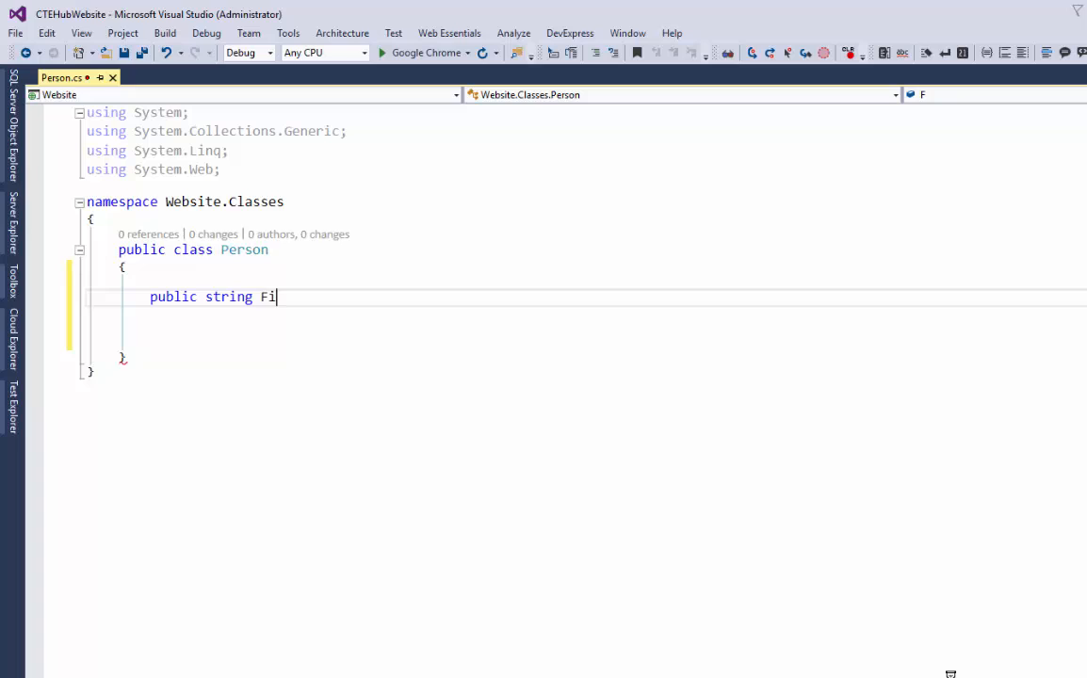
pyautogui.write('rstName;')
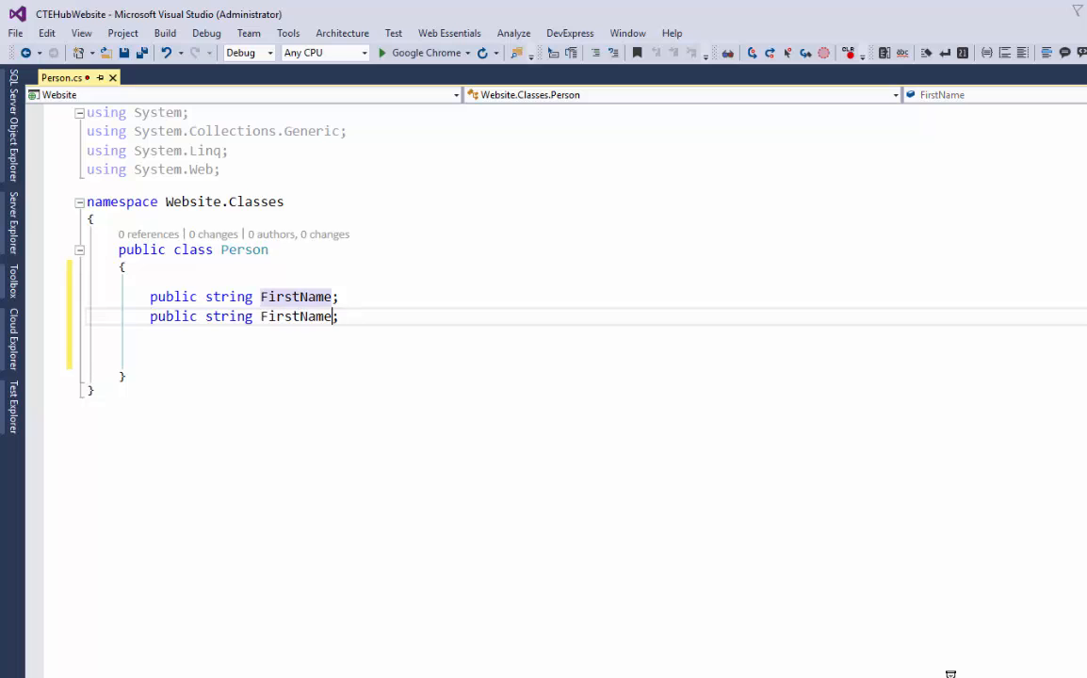
# Declare a public string LastName field on the next line
pyautogui.write('Lst')
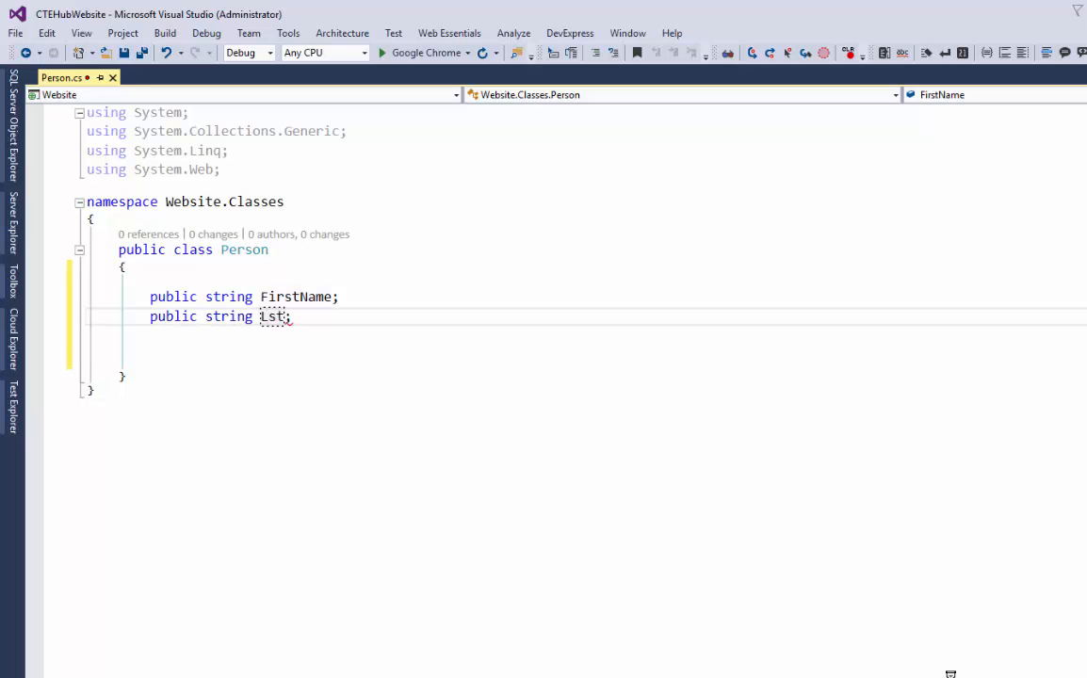
pyautogui.write('astName')
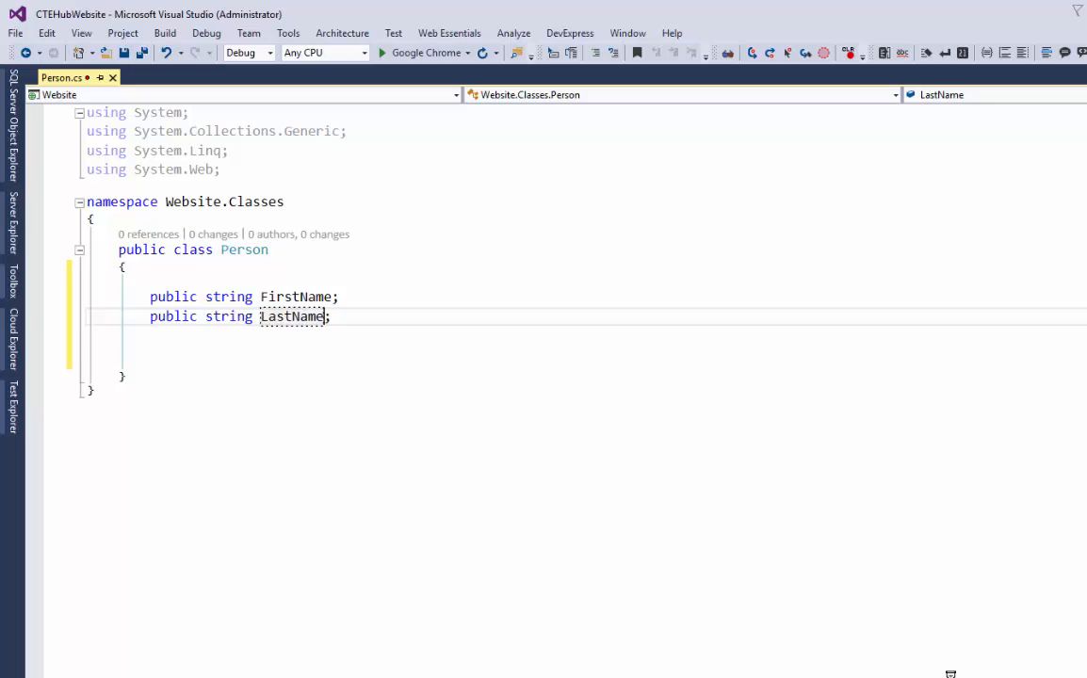
pyautogui.press('enter')
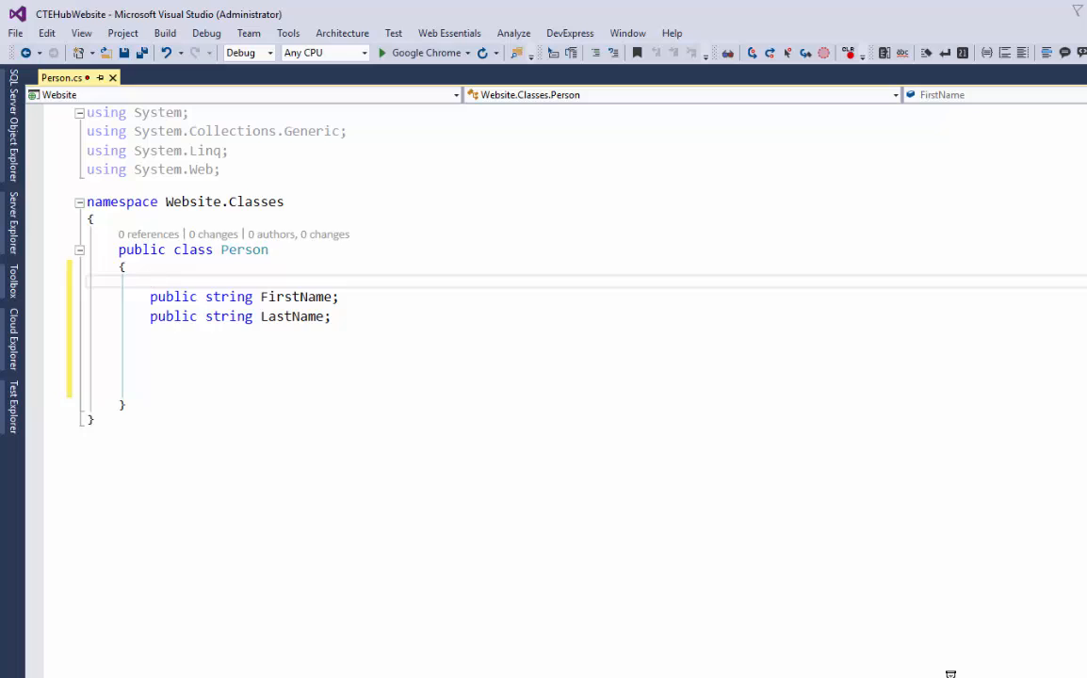
pyautogui.doubleClick(296, 297)
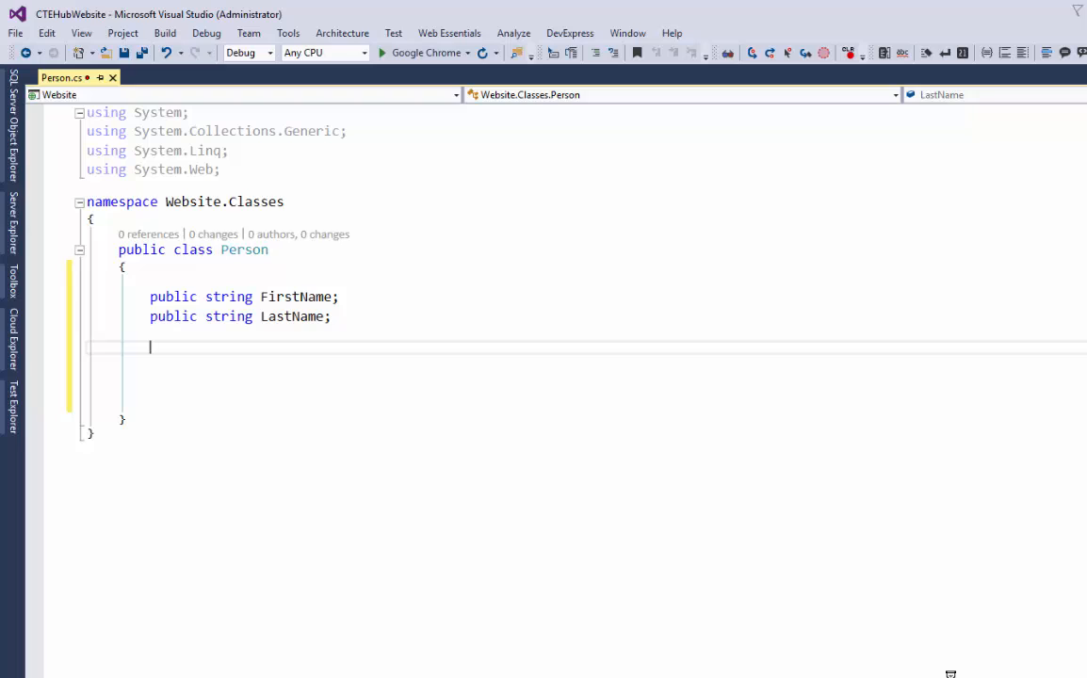
# Add a public string MiddleName { get; set; } auto-property below LastName
pyautogui.write('[]')
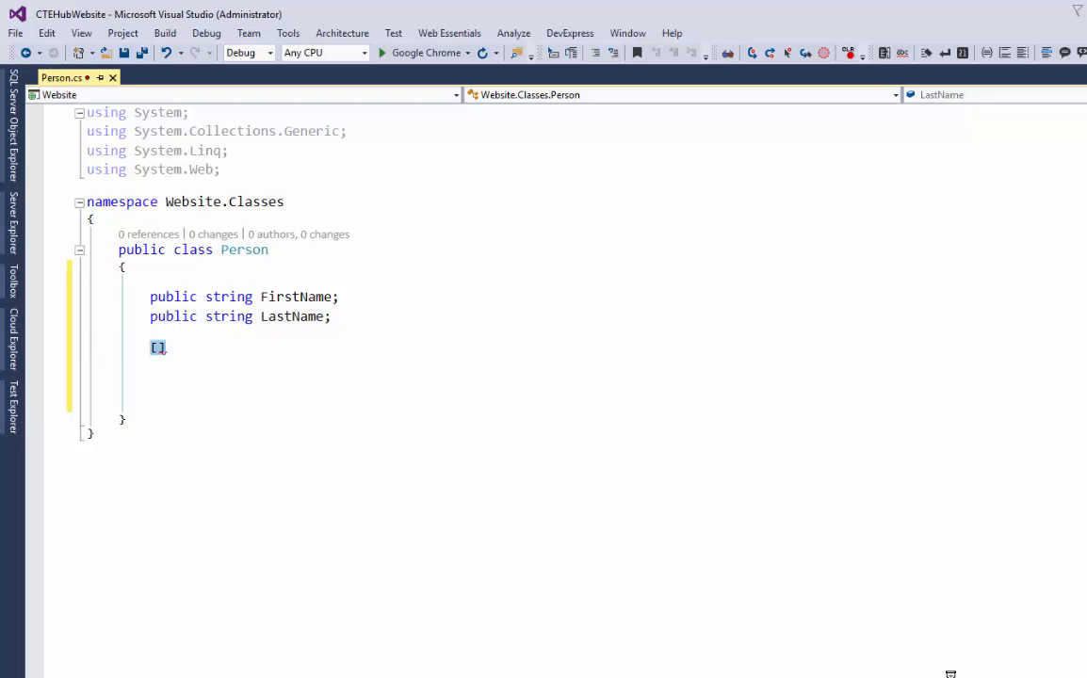
pyautogui.write('public')
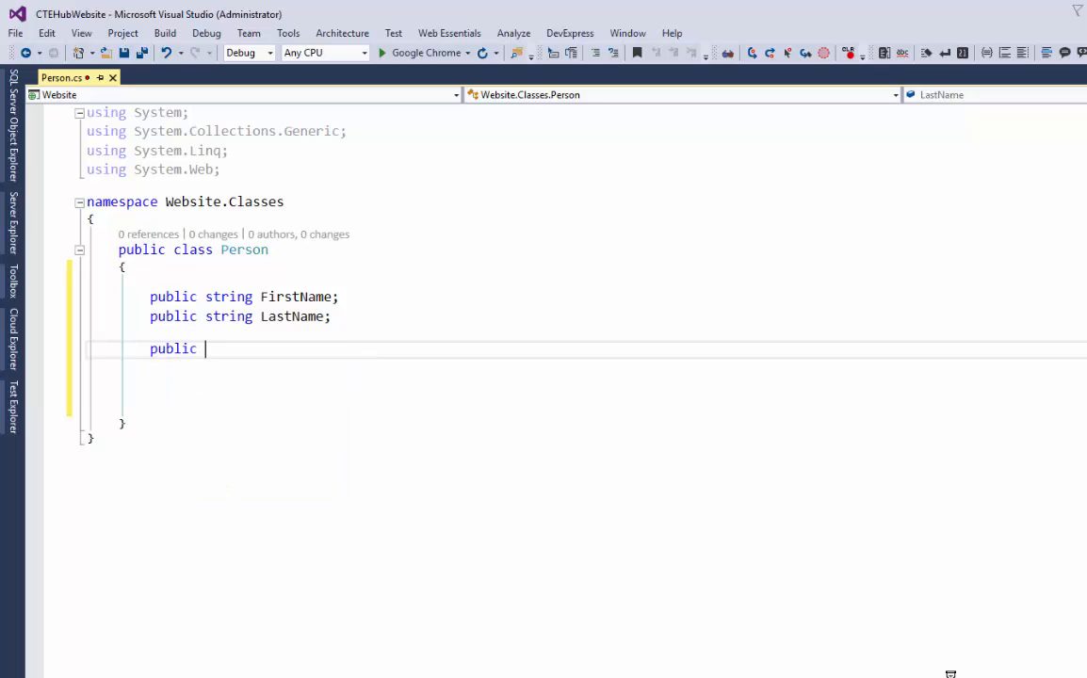
pyautogui.write('str')
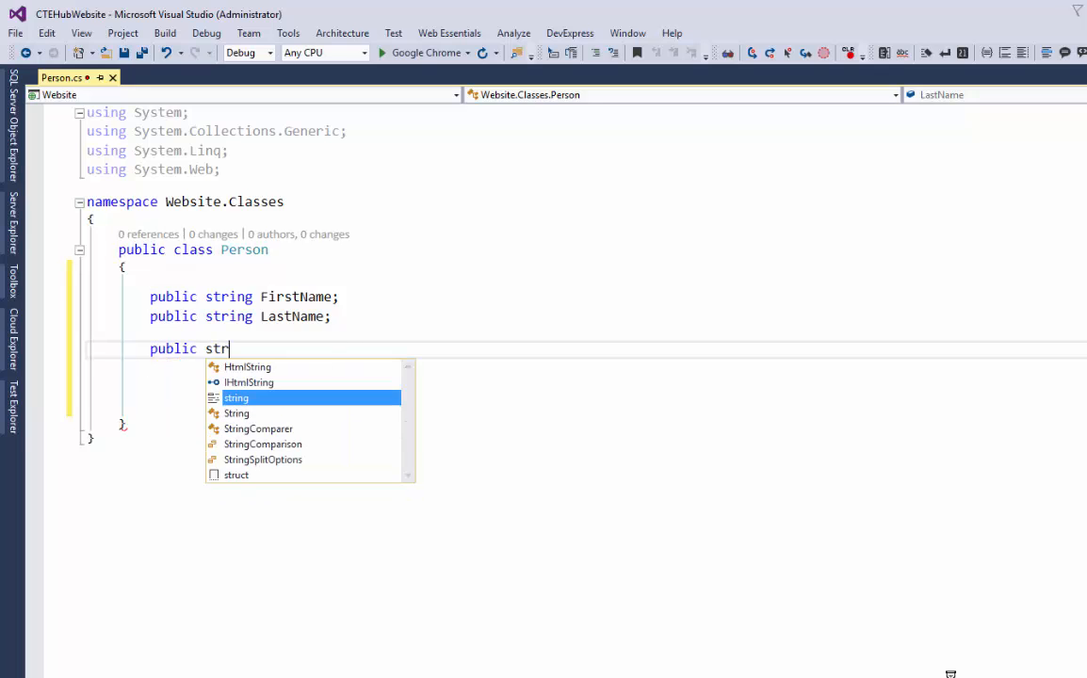
pyautogui.write('ing MiddleName {')
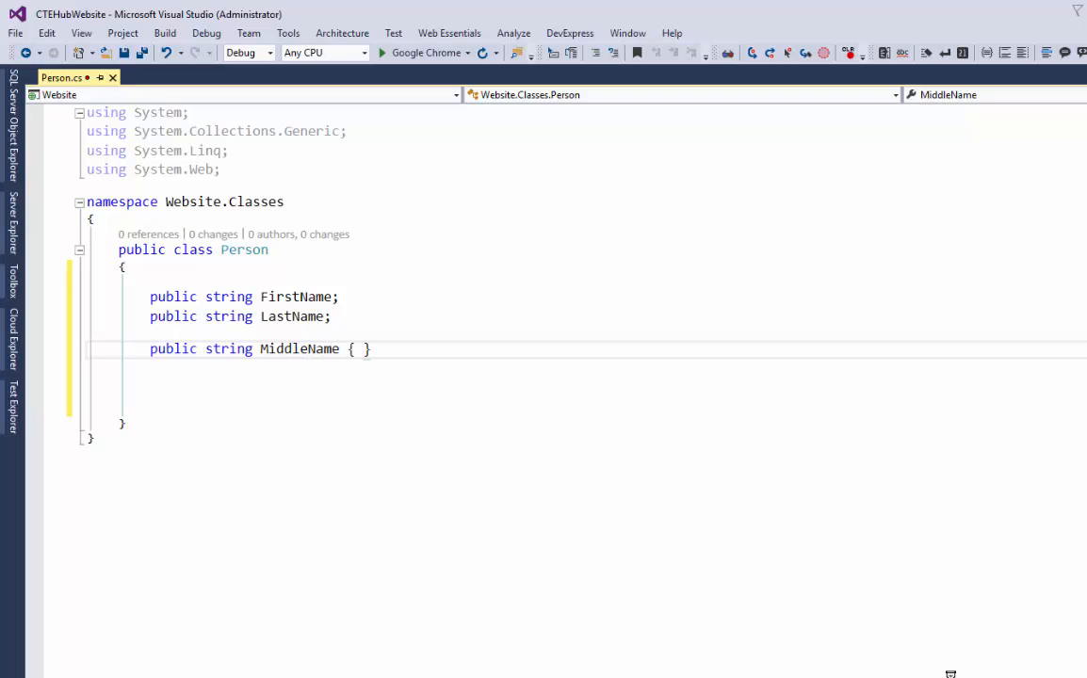
pyautogui.write('get;')
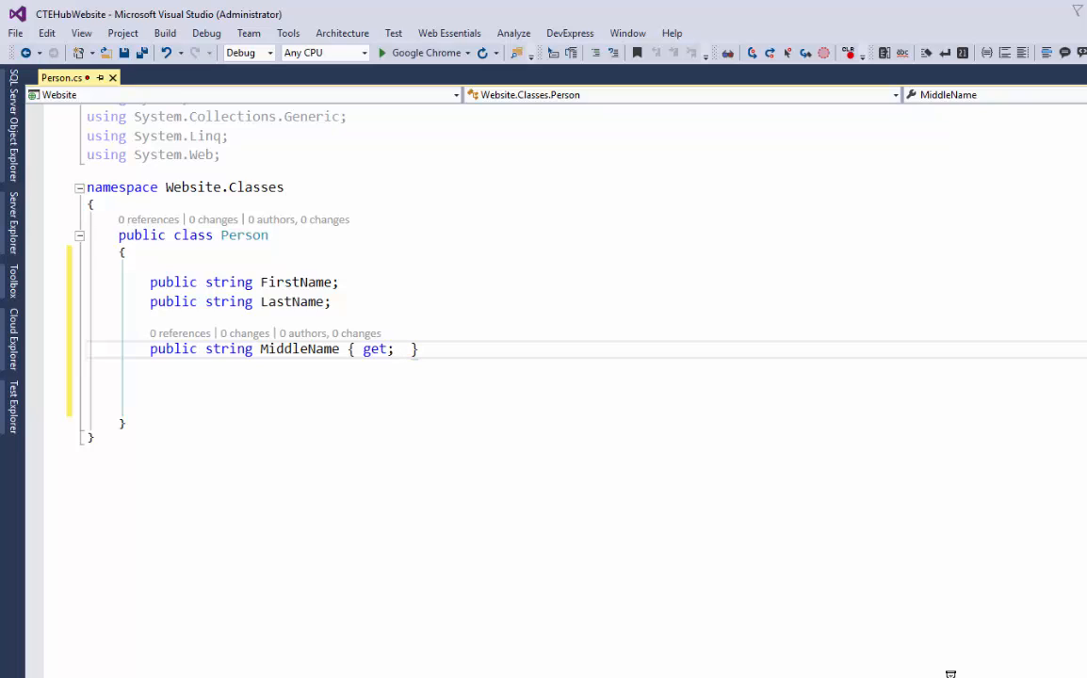
pyautogui.write('set;')
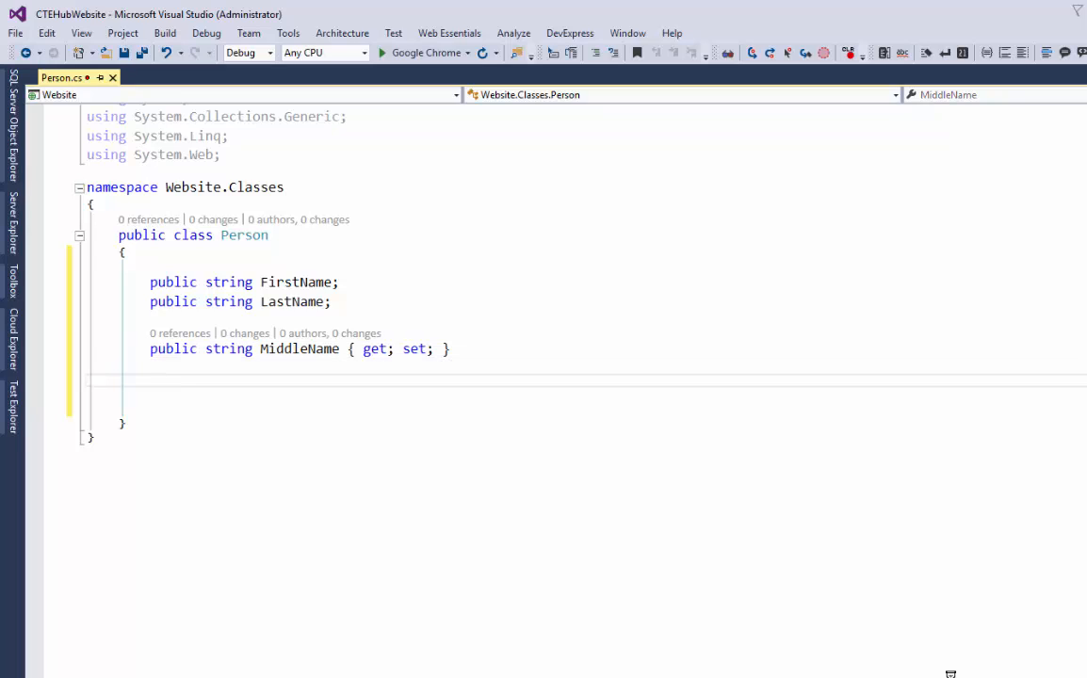
pyautogui.click(151, 381)
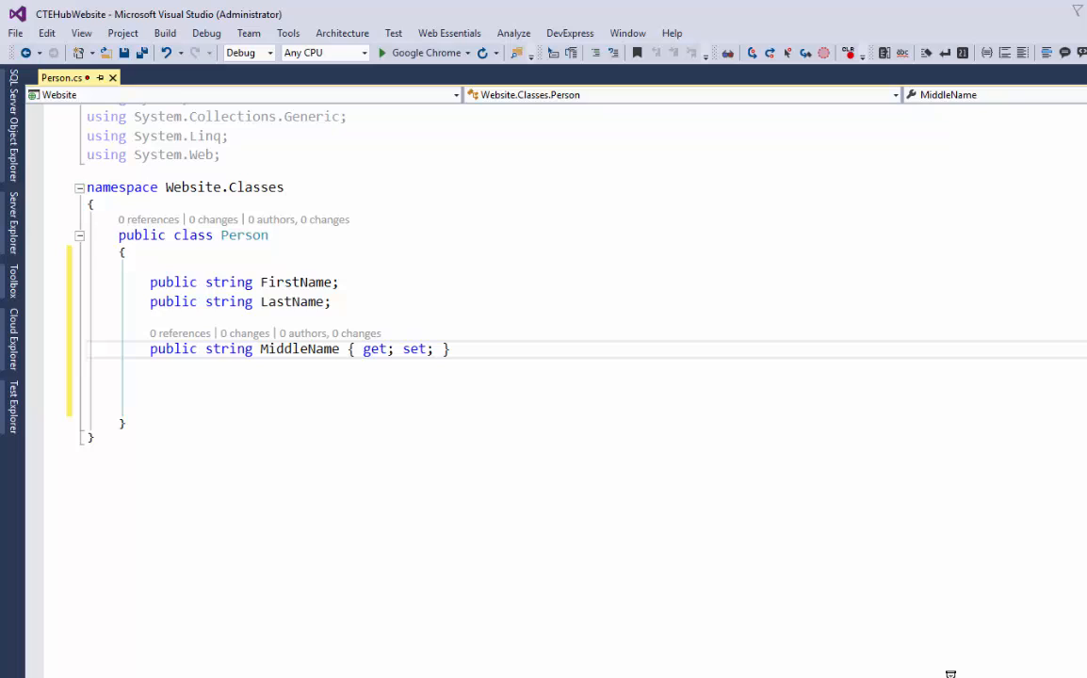
# Split get and set onto separate lines and give each a braced body instead of a semicolon
pyautogui.doubleClick(375, 348)
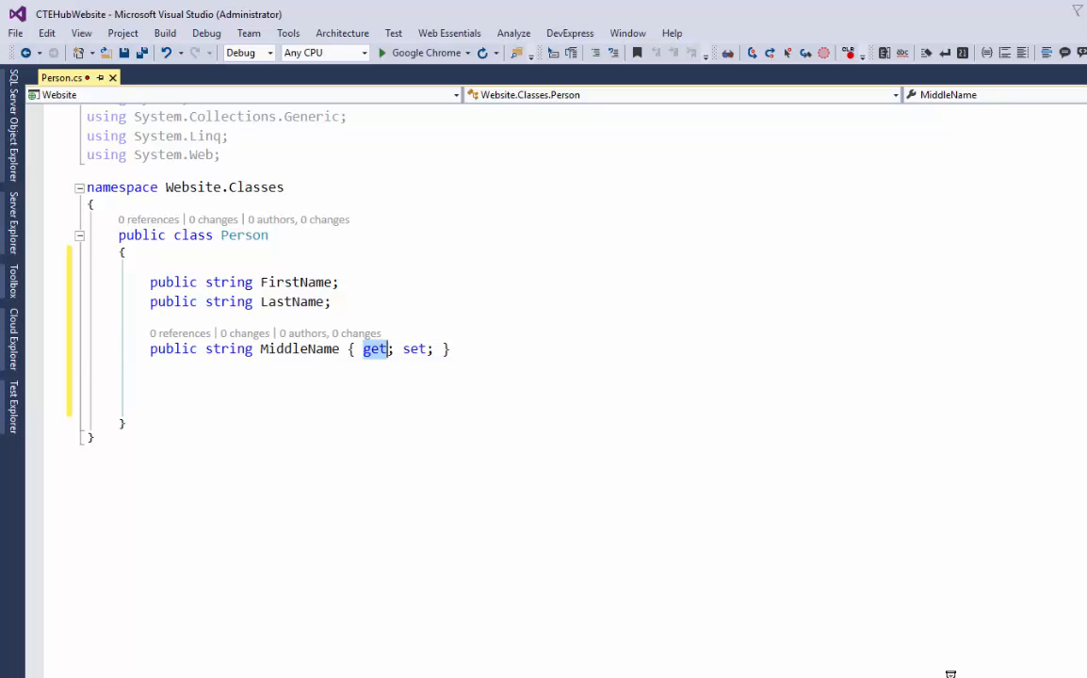
pyautogui.click(373, 348)
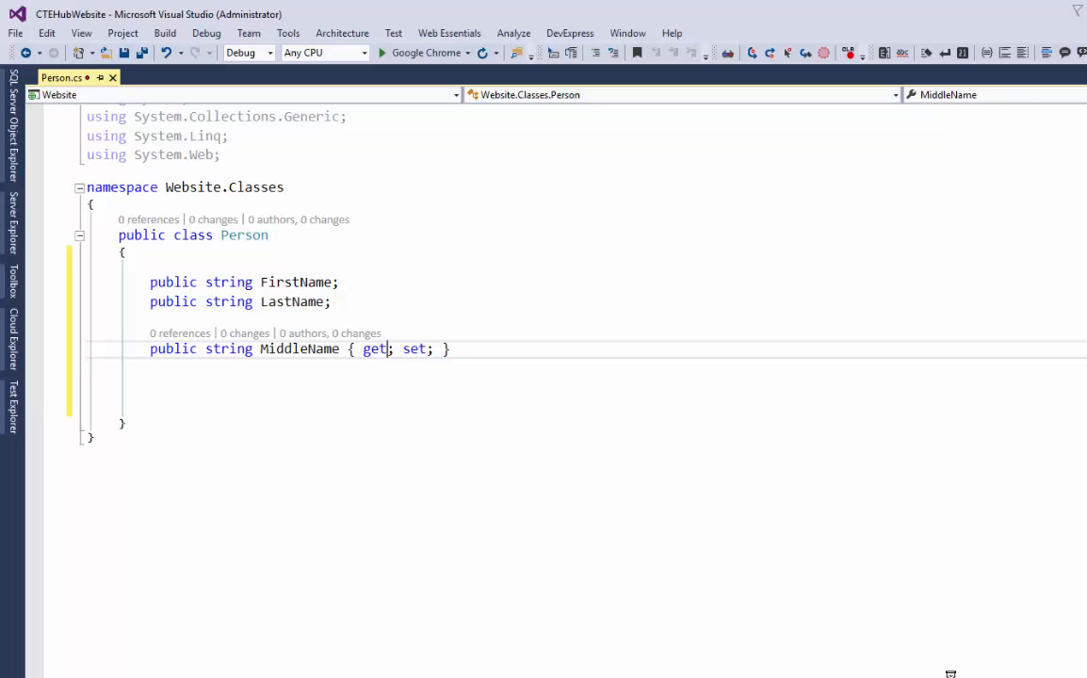
pyautogui.press('Enter')
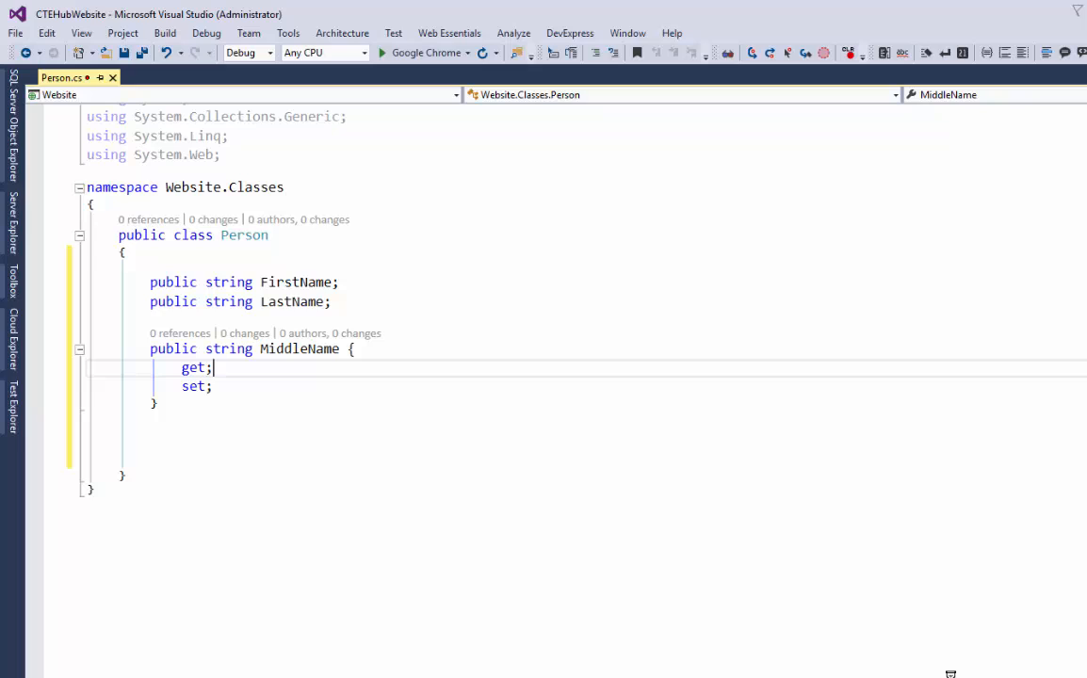
pyautogui.press('BackSpace')
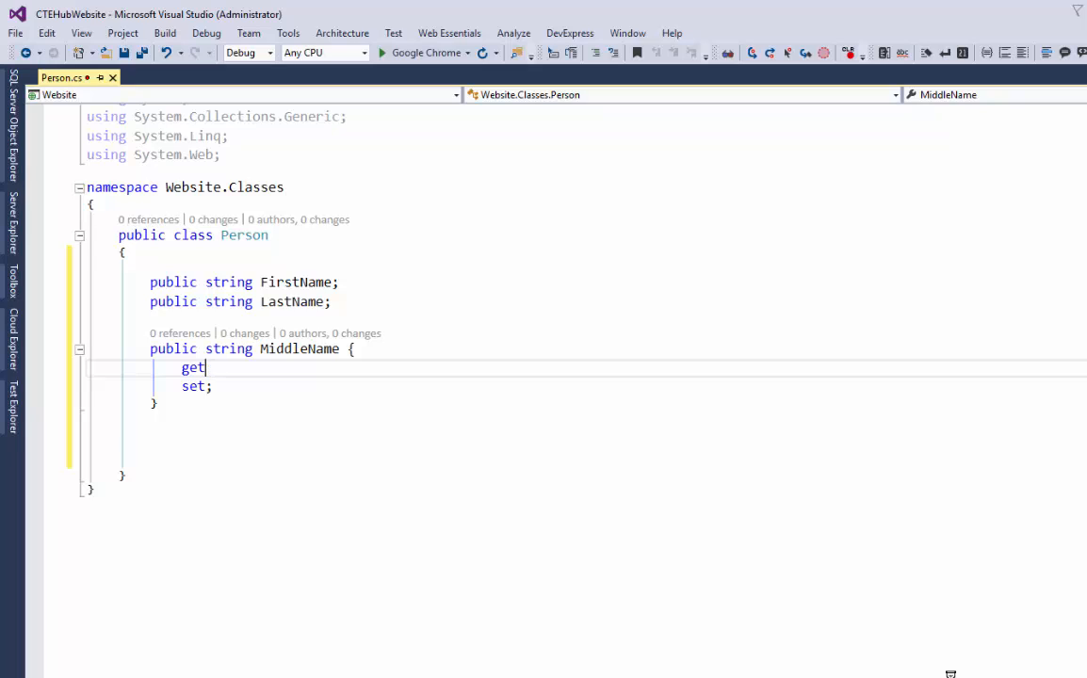
pyautogui.write('{ }')
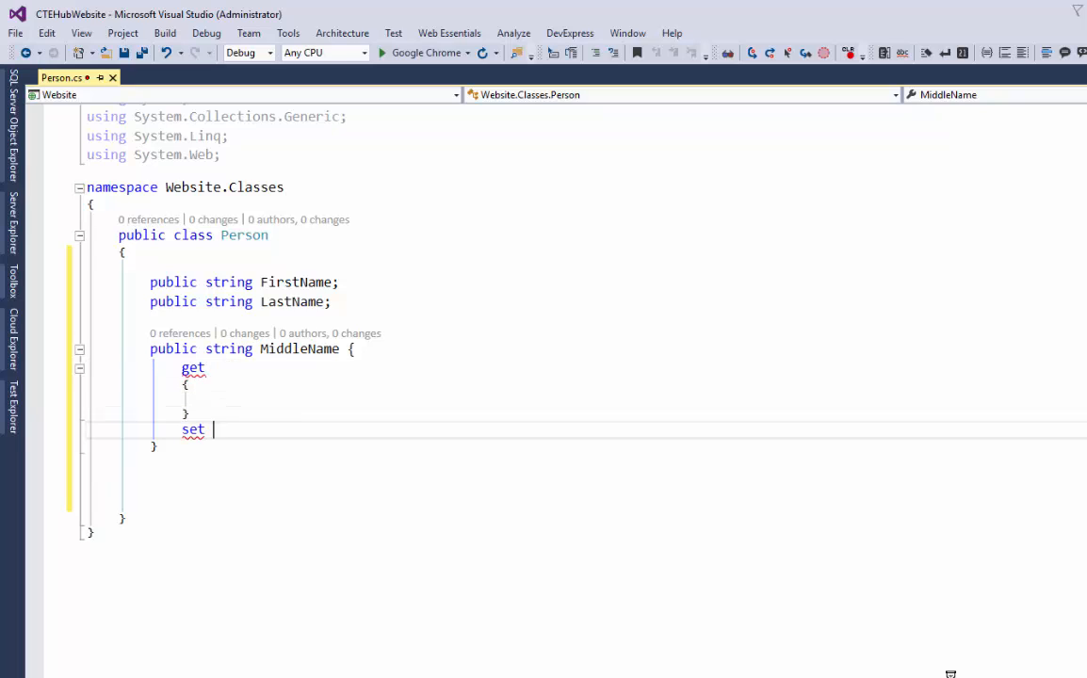
pyautogui.write('{ }')
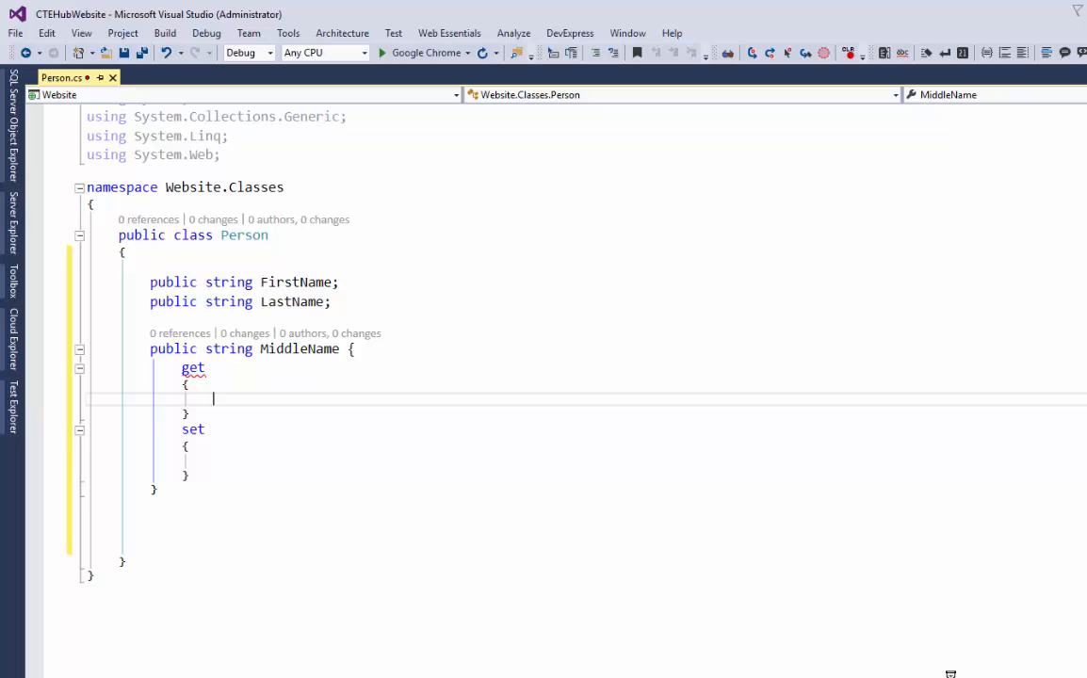
# Make the getter body return MiddleName;
pyautogui.write('return')
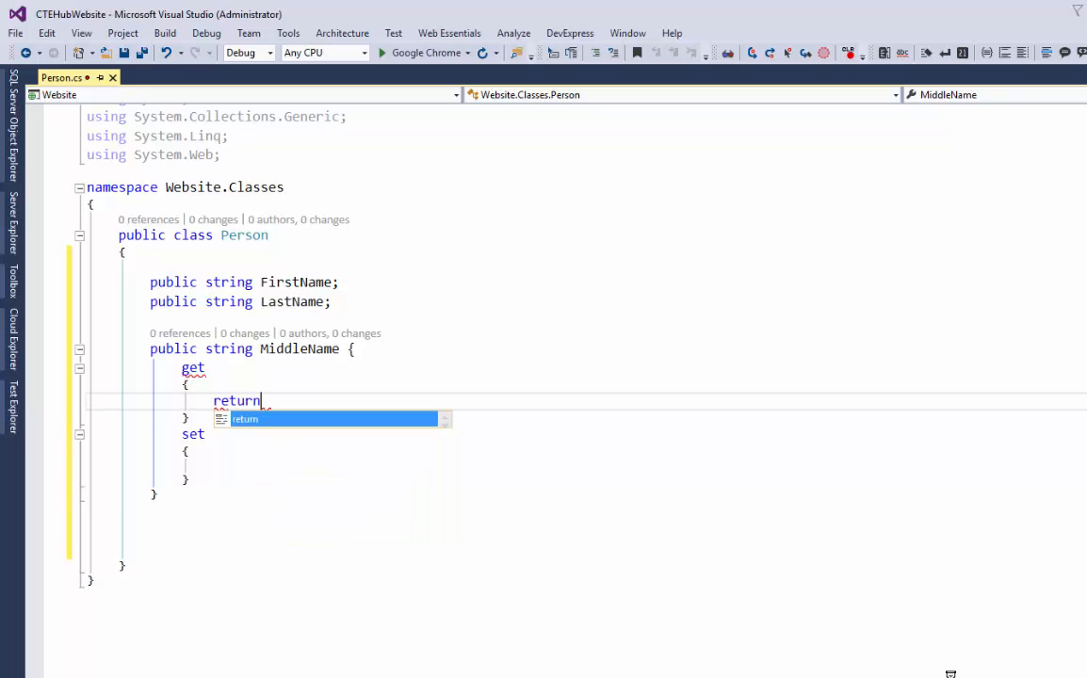
pyautogui.write('MiddleName;')
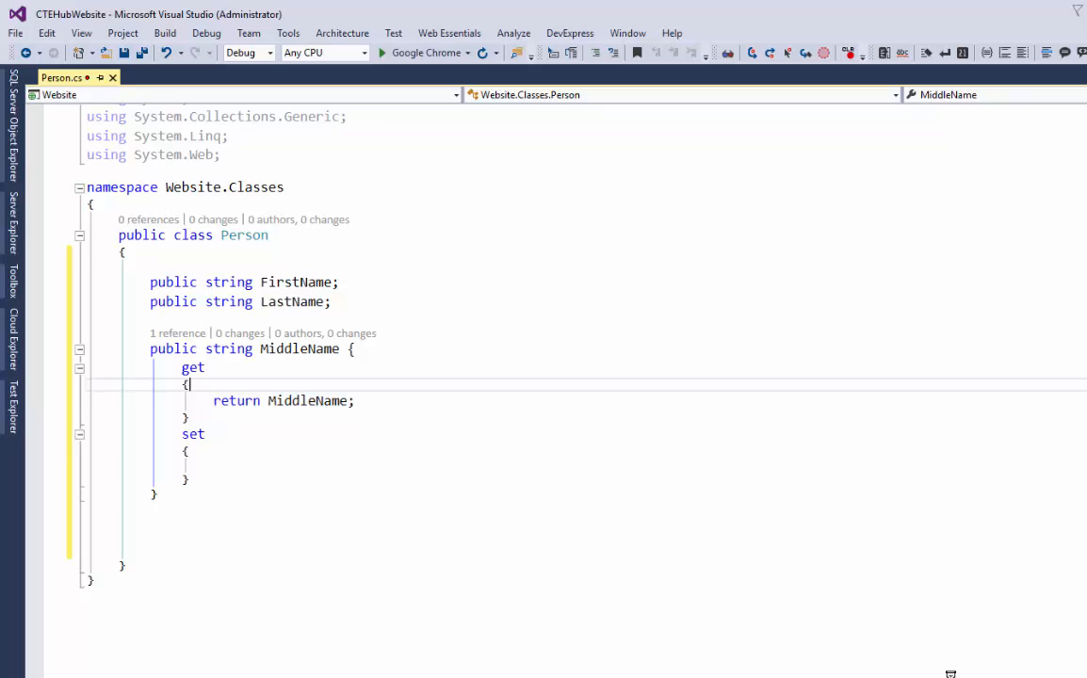
# Replace MiddleName in the getter's return with a string literal starting "A
pyautogui.doubleClick(192, 367)
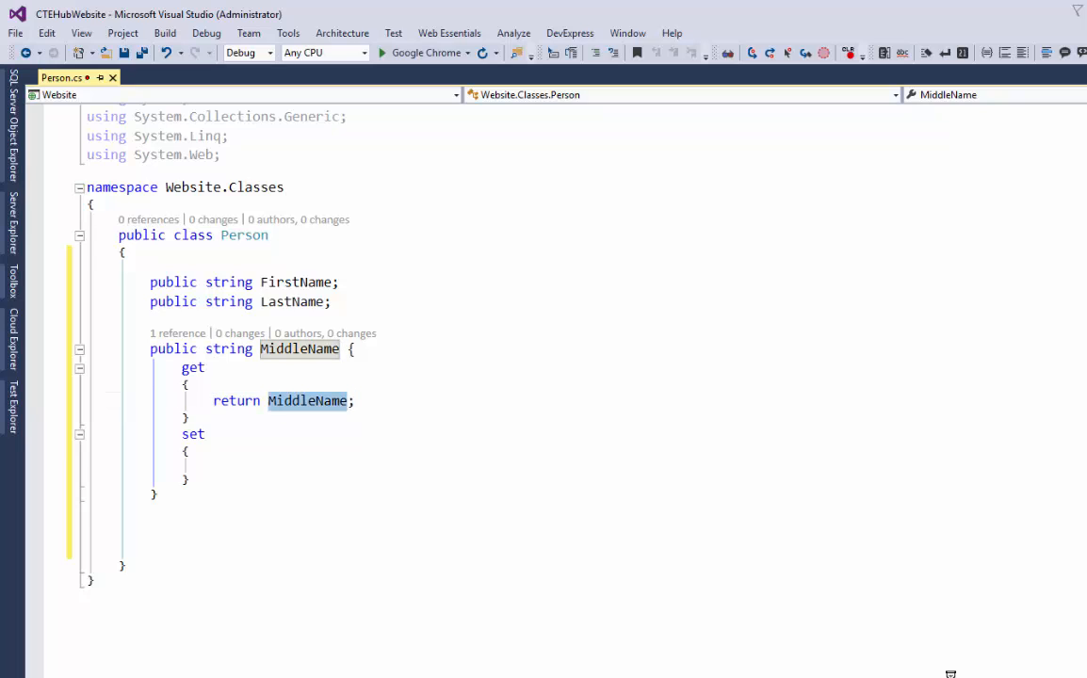
pyautogui.write('";')
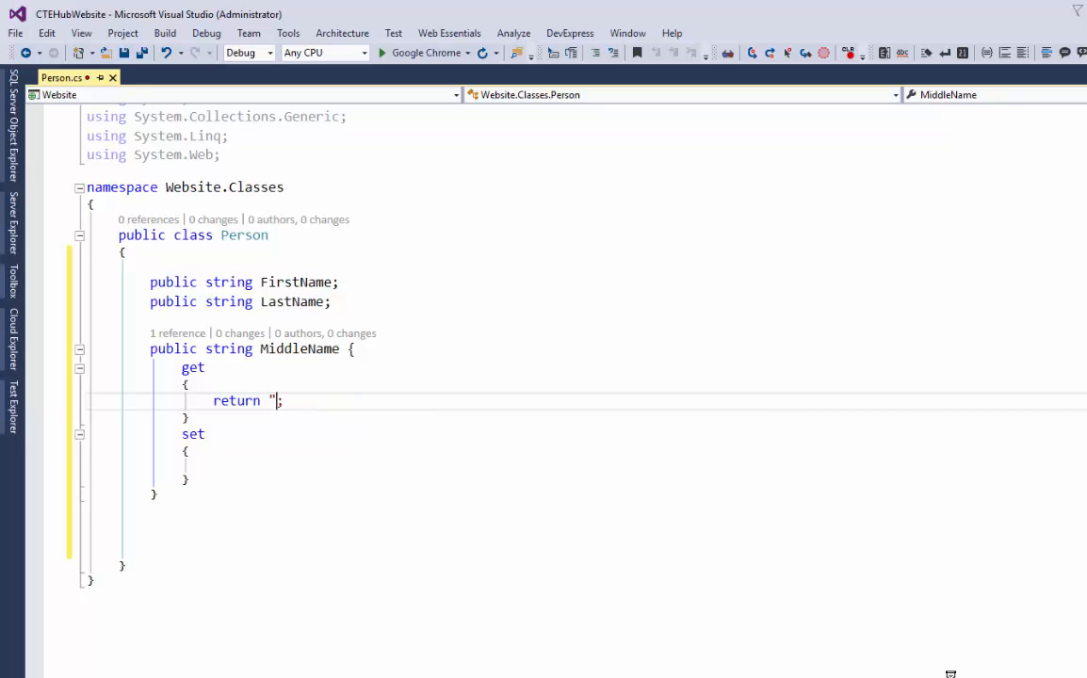
pyautogui.write('A')
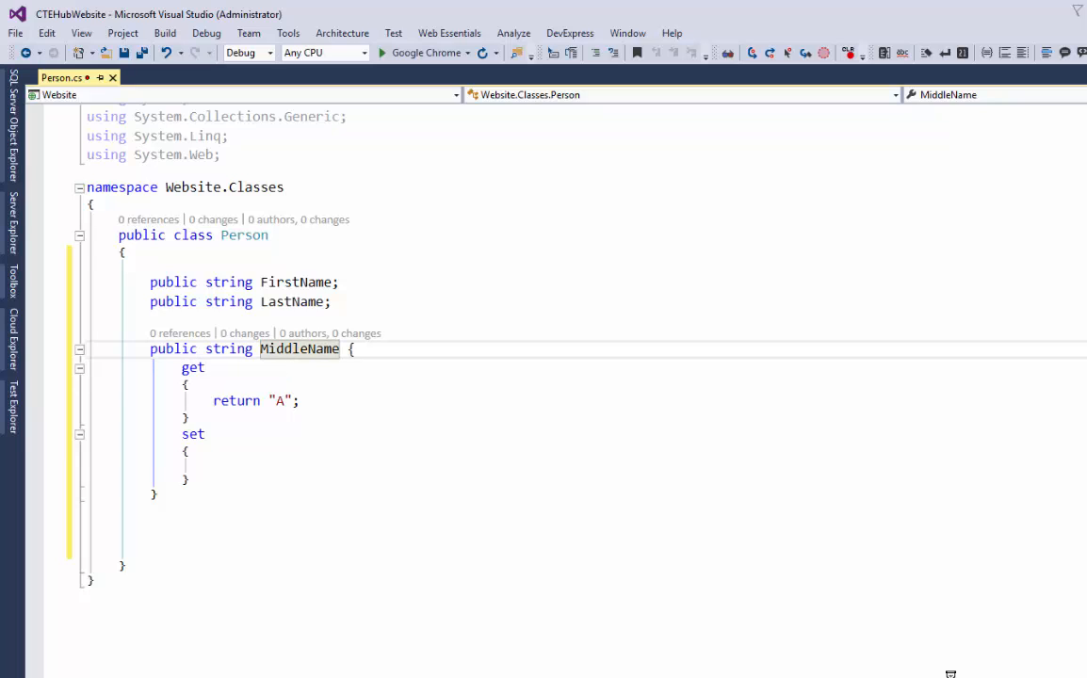
pyautogui.click(205, 367)
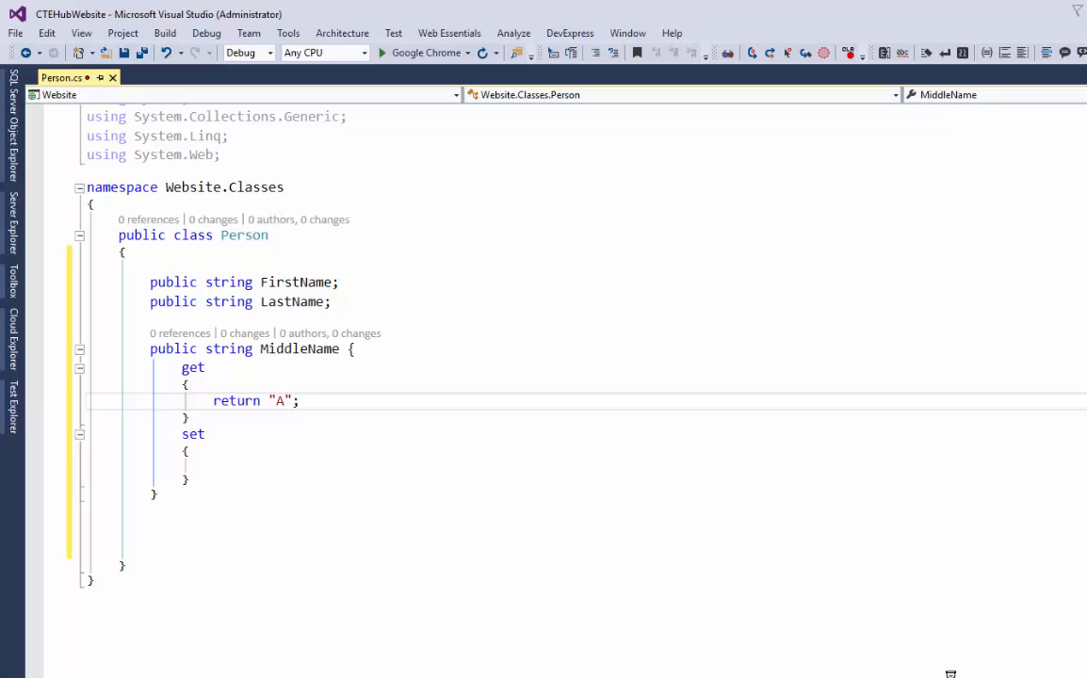
pyautogui.click(188, 385)
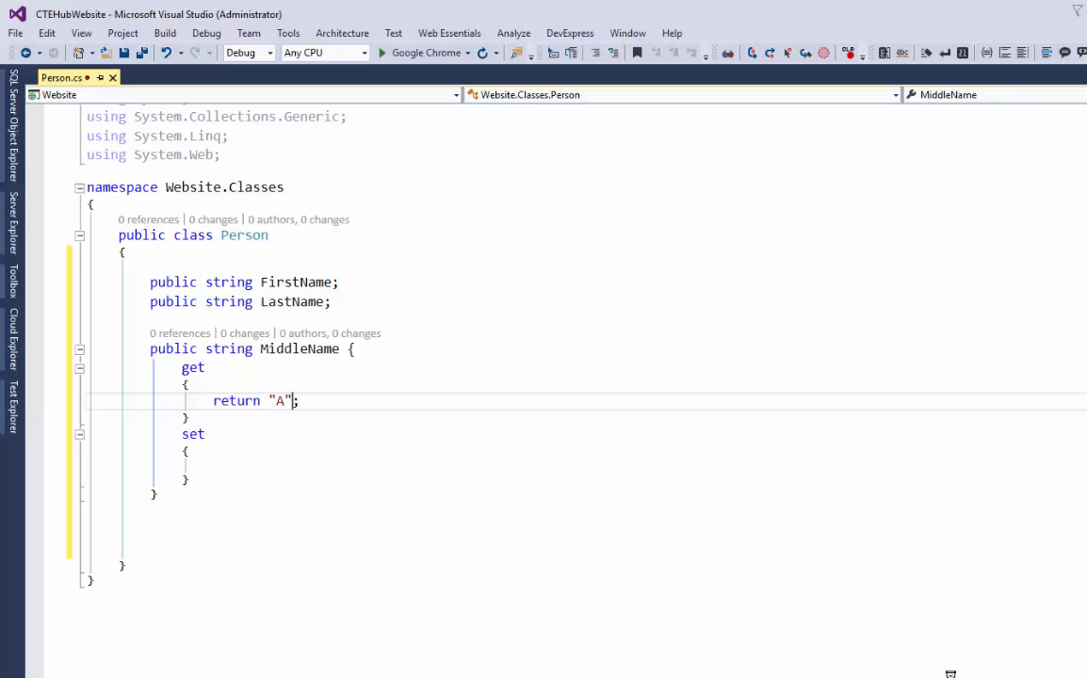
# Reduce that literal to an empty string "" so the getter returns it
pyautogui.doubleClick(279, 400)
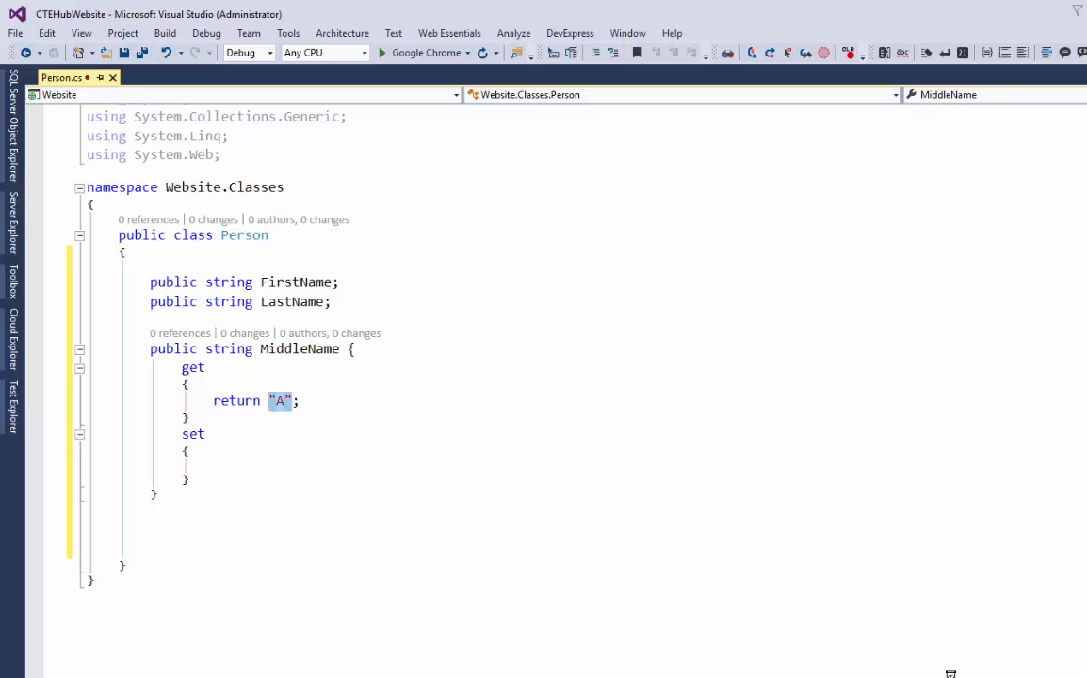
pyautogui.press('Delete')
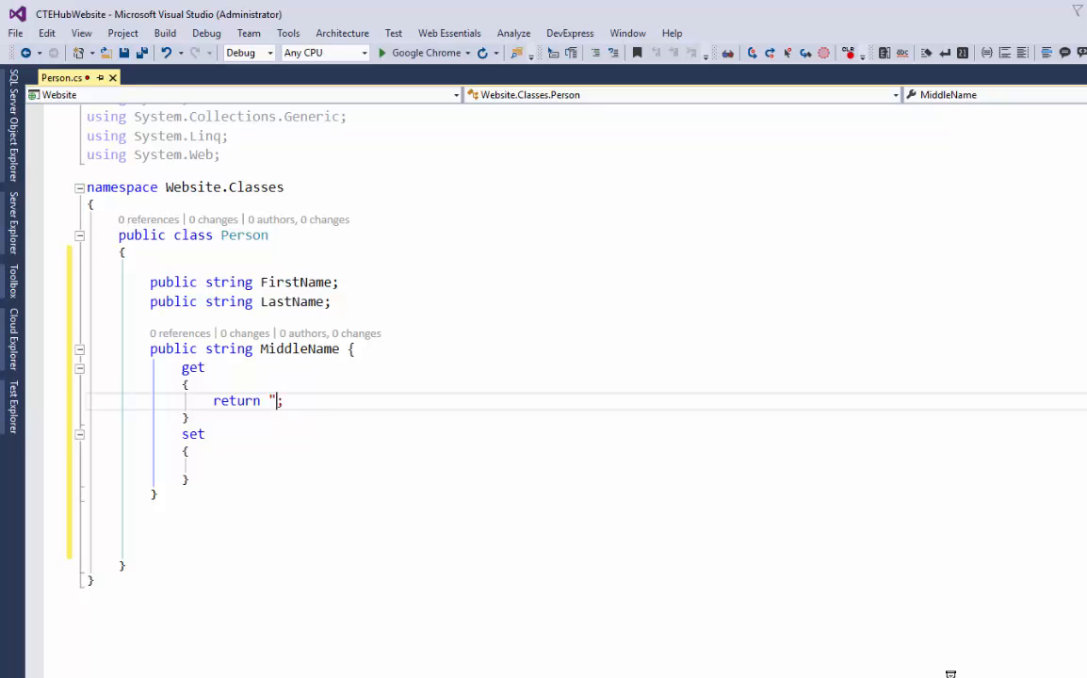
pyautogui.write('"')
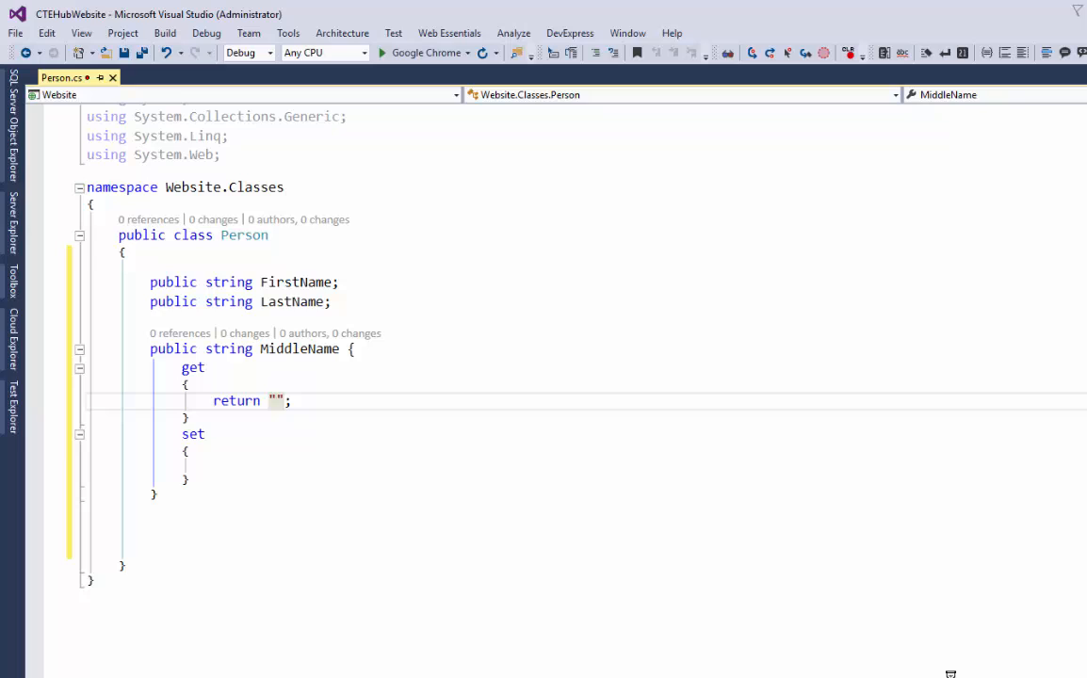
pyautogui.click(286, 400)
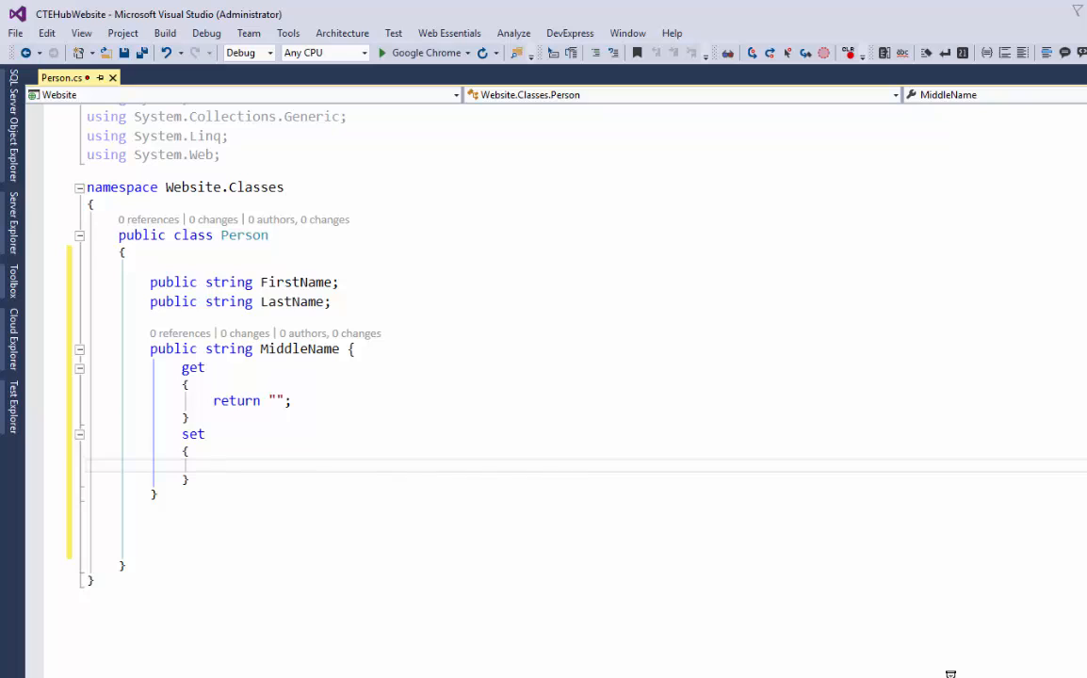
# Write MiddleName = "Alan"; inside the setter body using IntelliSense
pyautogui.click(213, 464)
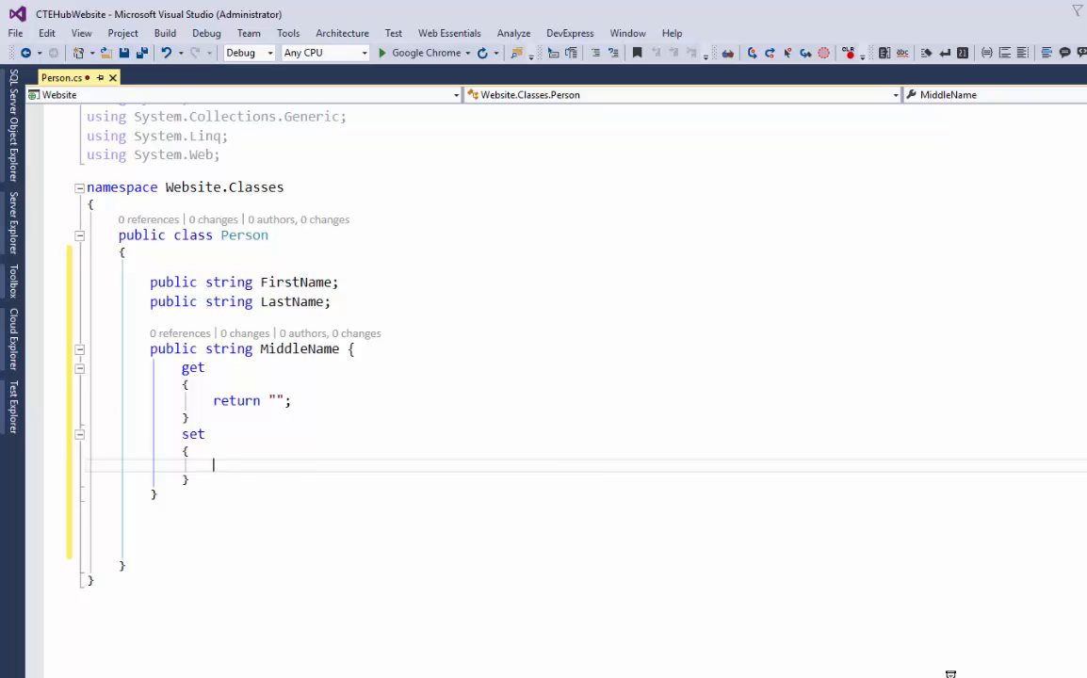
pyautogui.write('M')
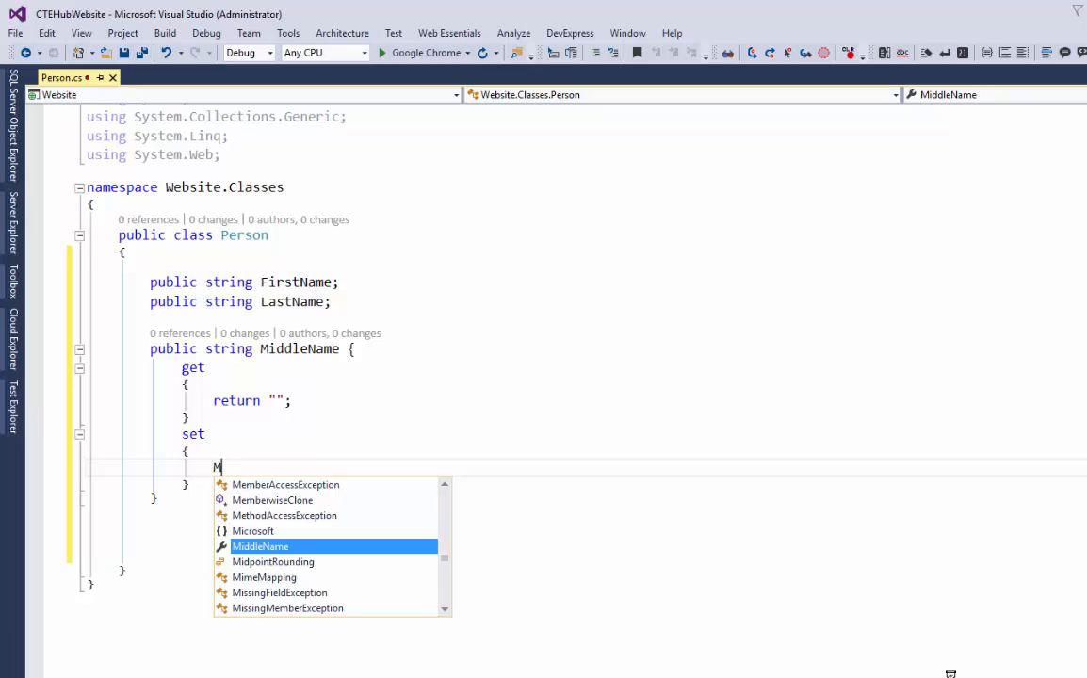
pyautogui.press('tab')
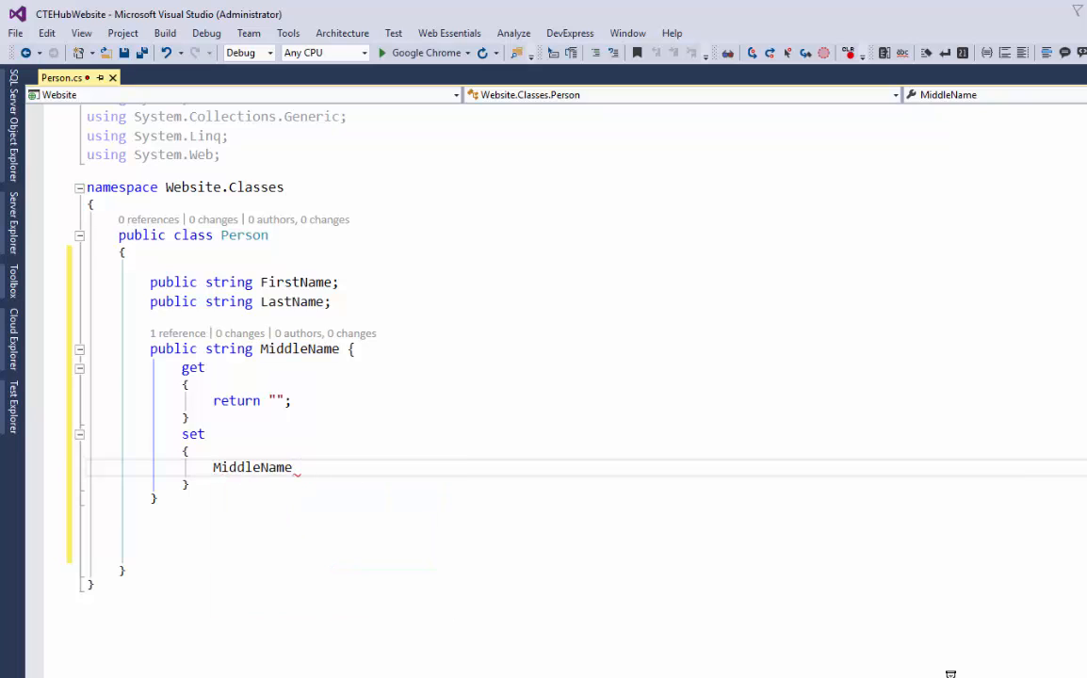
pyautogui.write('= ""')
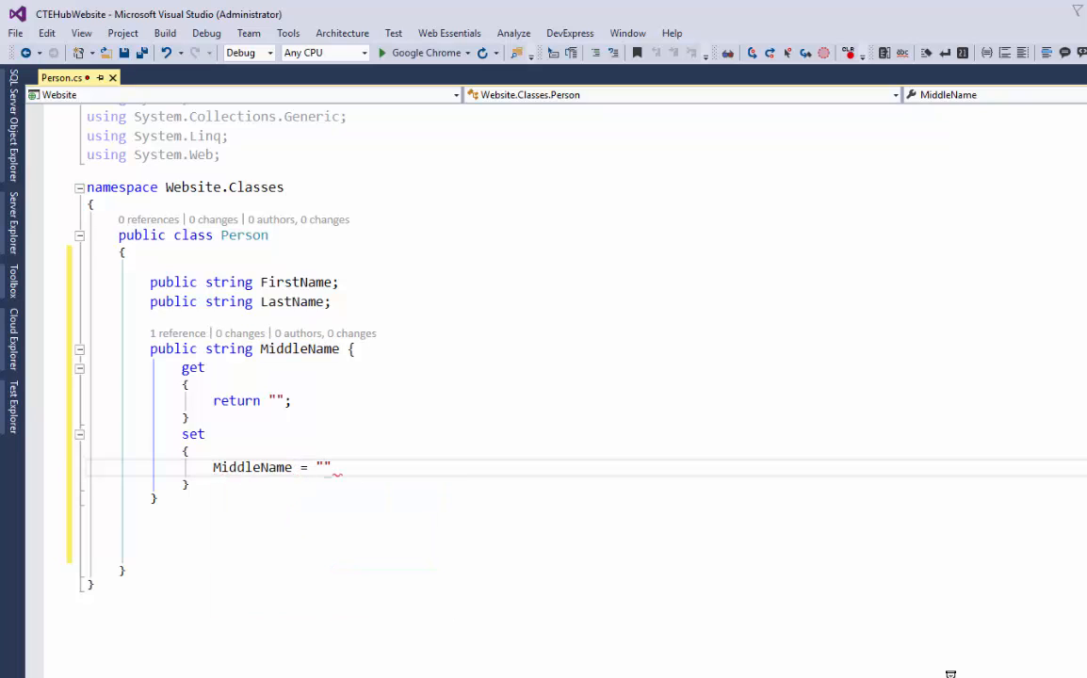
pyautogui.write('Al')
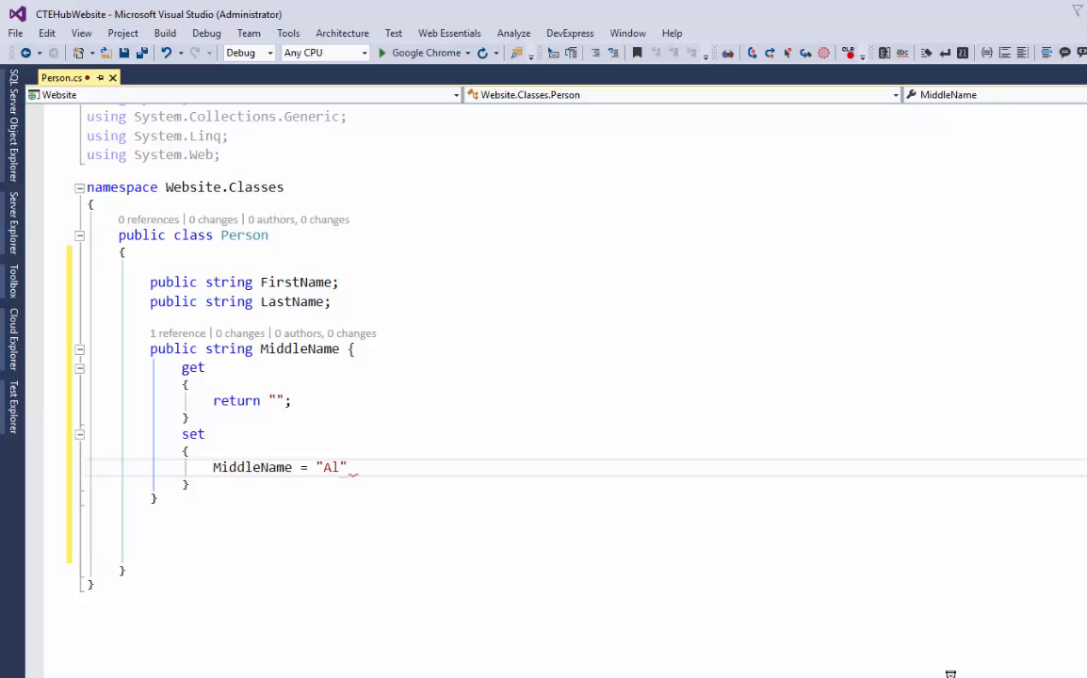
pyautogui.write('an')
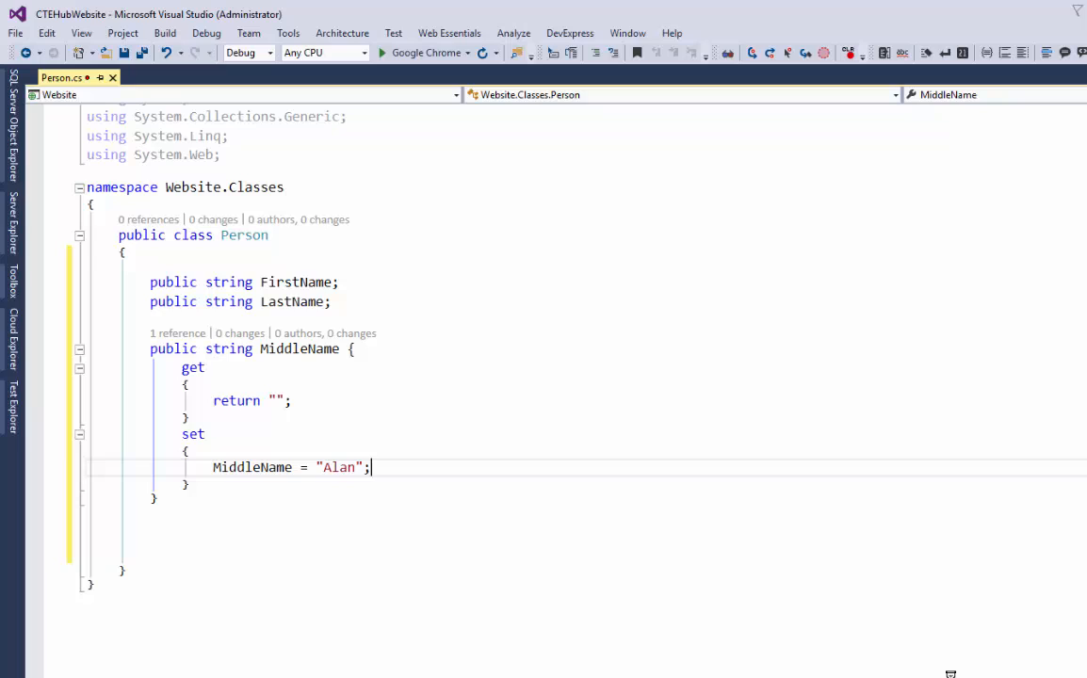
# Select the getter's return line and the setter's assignment line to review them
pyautogui.tripleClick(292, 467)
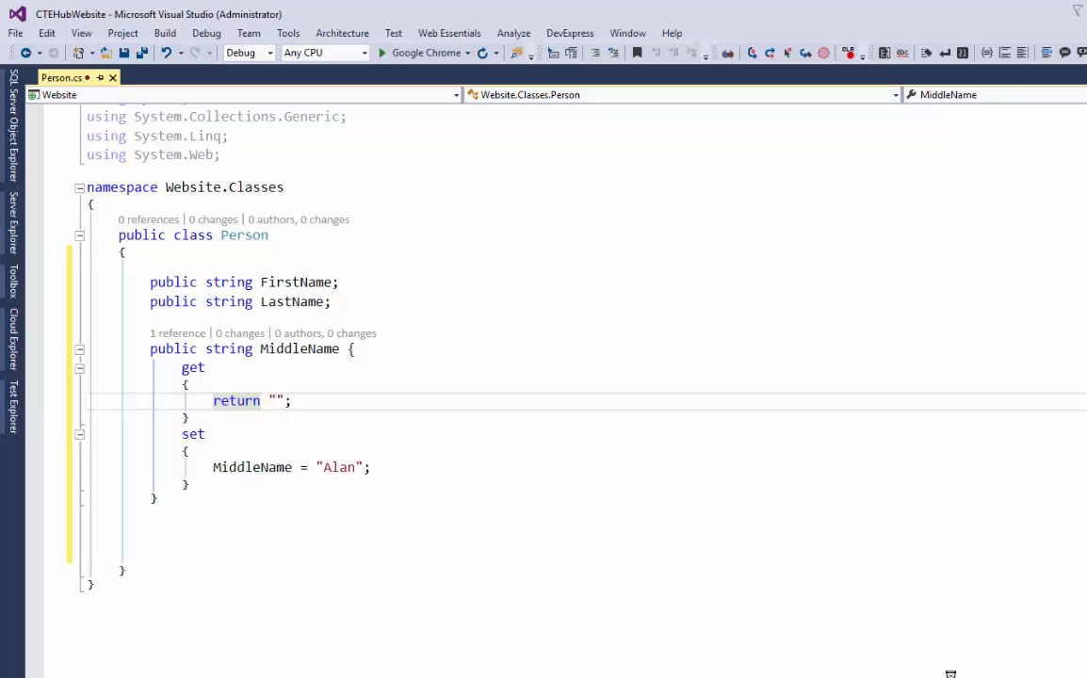
pyautogui.tripleClick(236, 400)
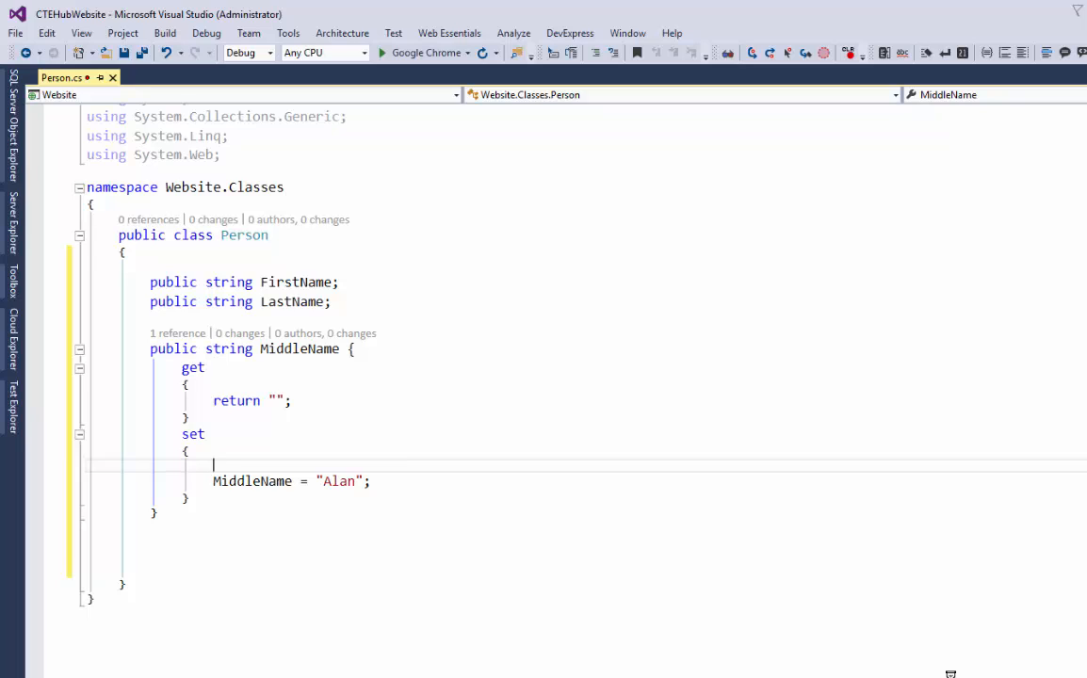
pyautogui.write('DoOtherStuff(')
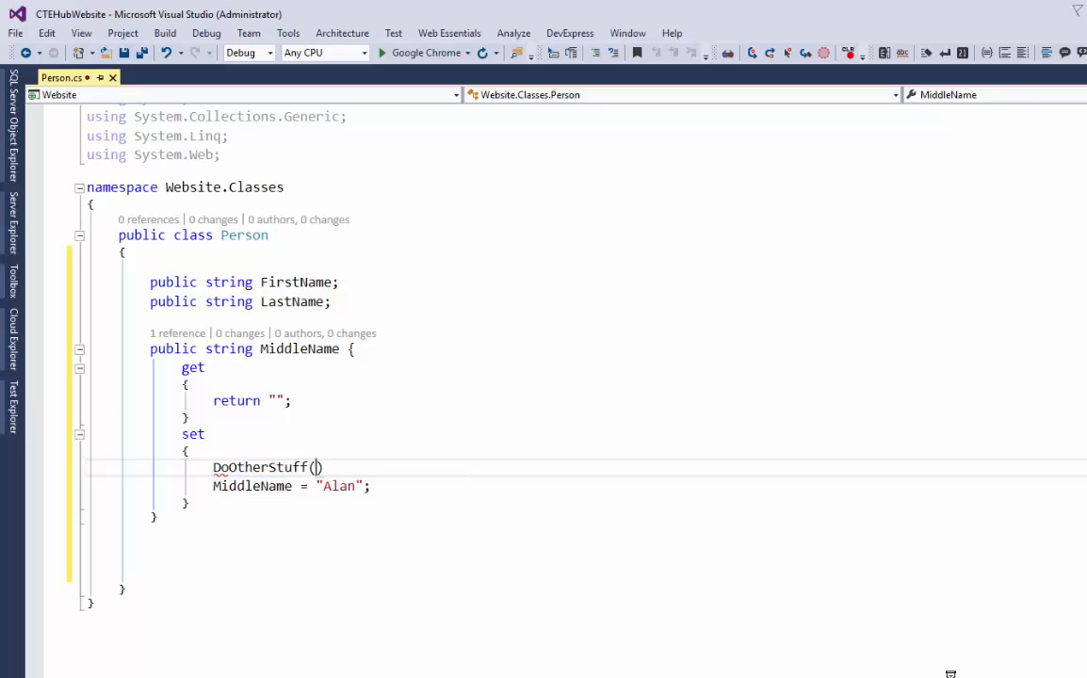
pyautogui.write(';')
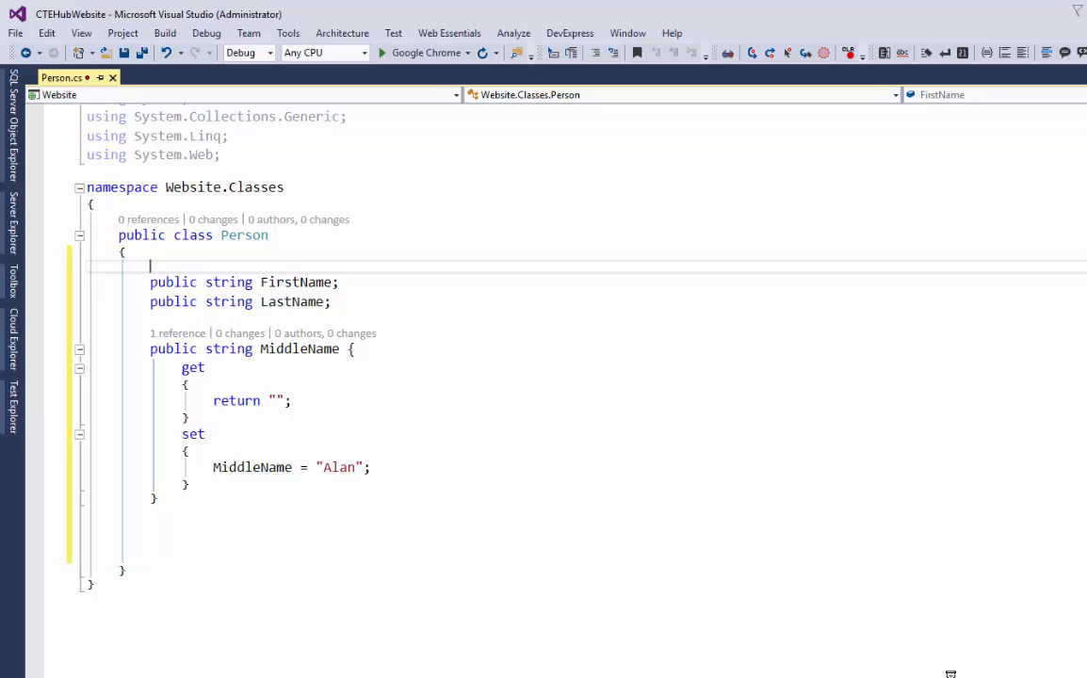
pyautogui.doubleClick(294, 283)
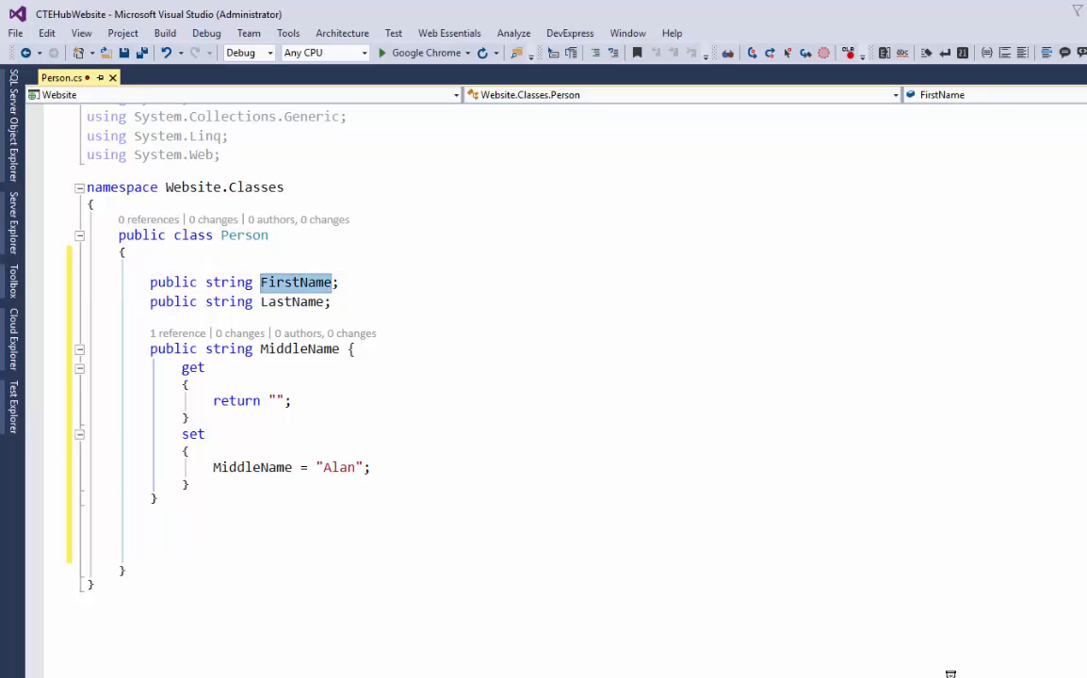
pyautogui.click(283, 302)
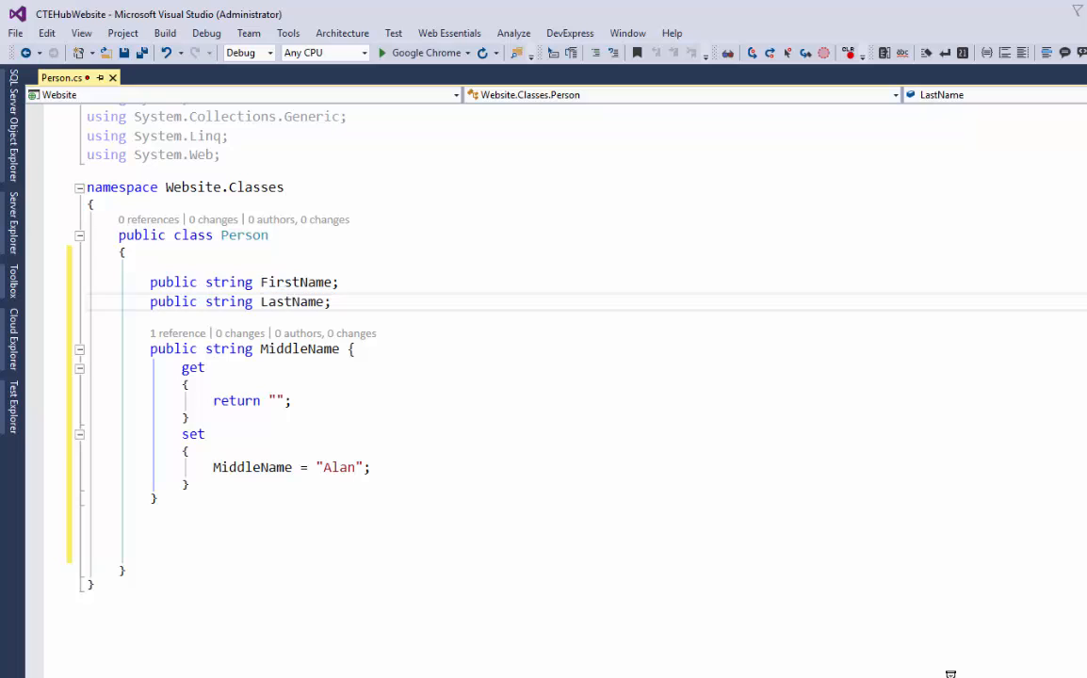
pyautogui.click(298, 349)
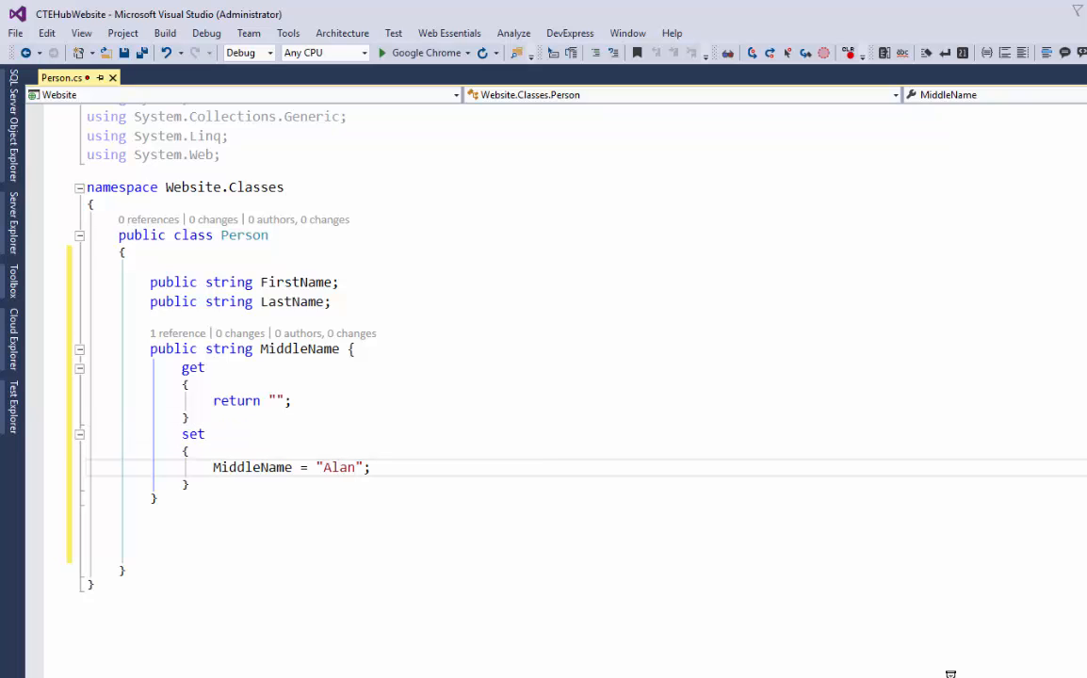
pyautogui.tripleClick(290, 467)
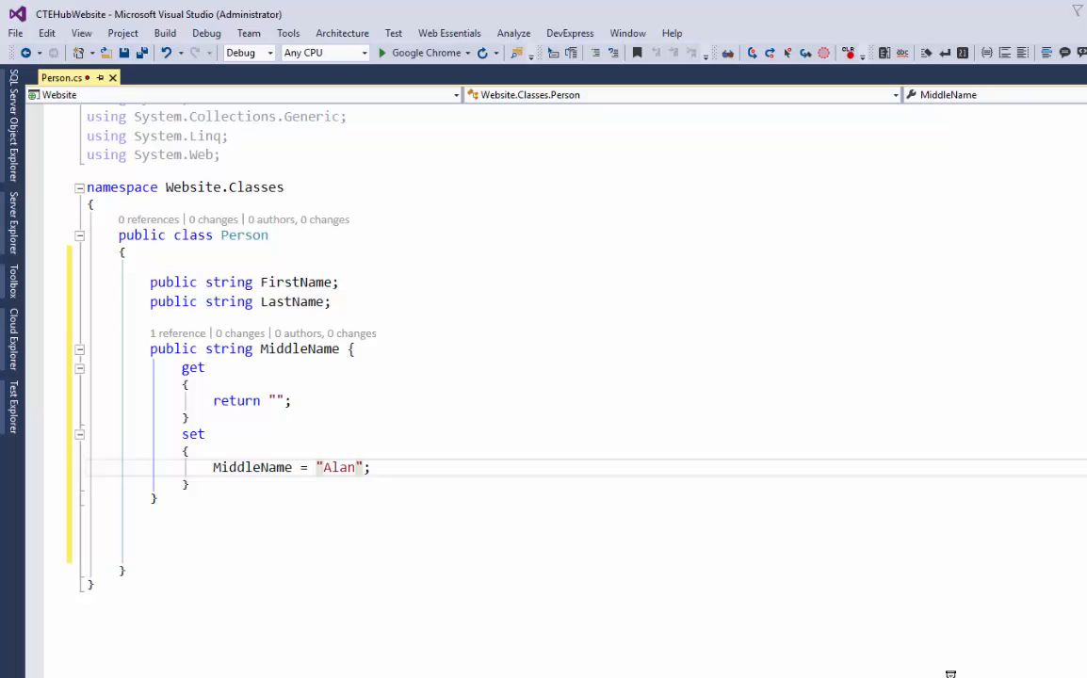
# Change the setter to assign value instead of "Alan"
pyautogui.doubleClick(337, 467)
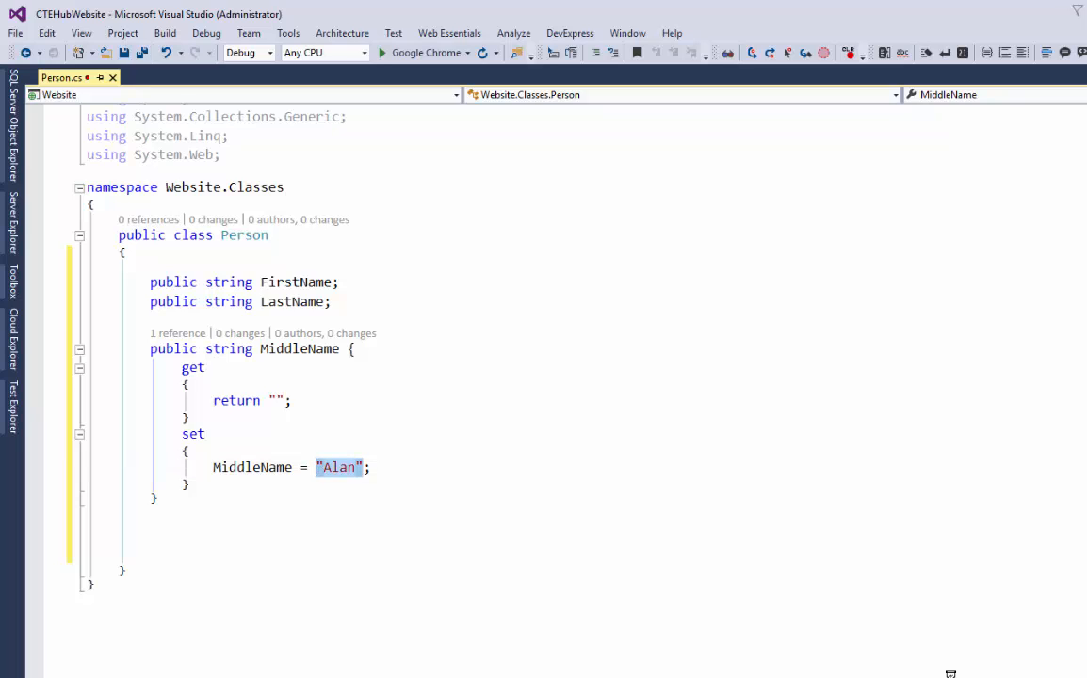
pyautogui.write('value')
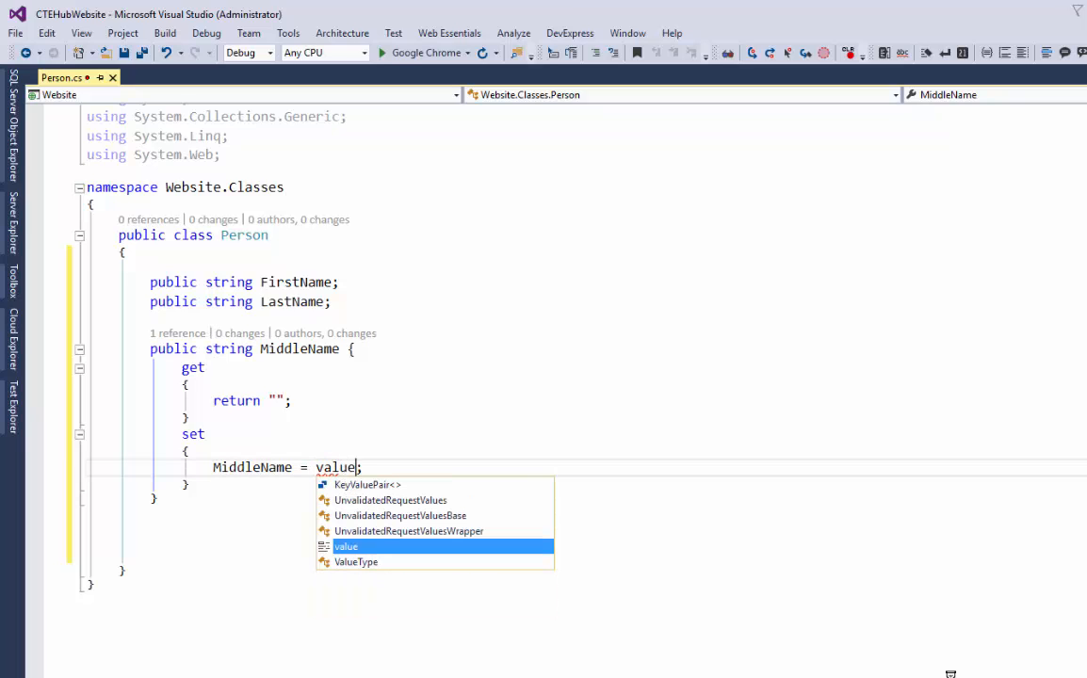
pyautogui.press('Escape')
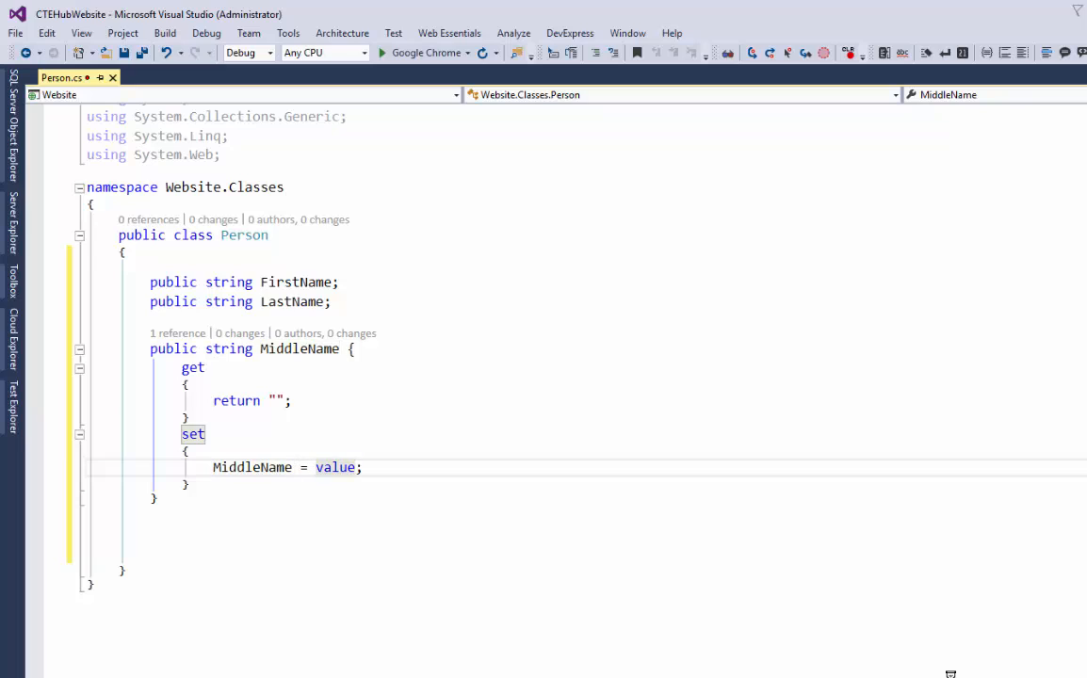
# Select the getter's empty-string return expression to clear it
pyautogui.doubleClick(335, 468)
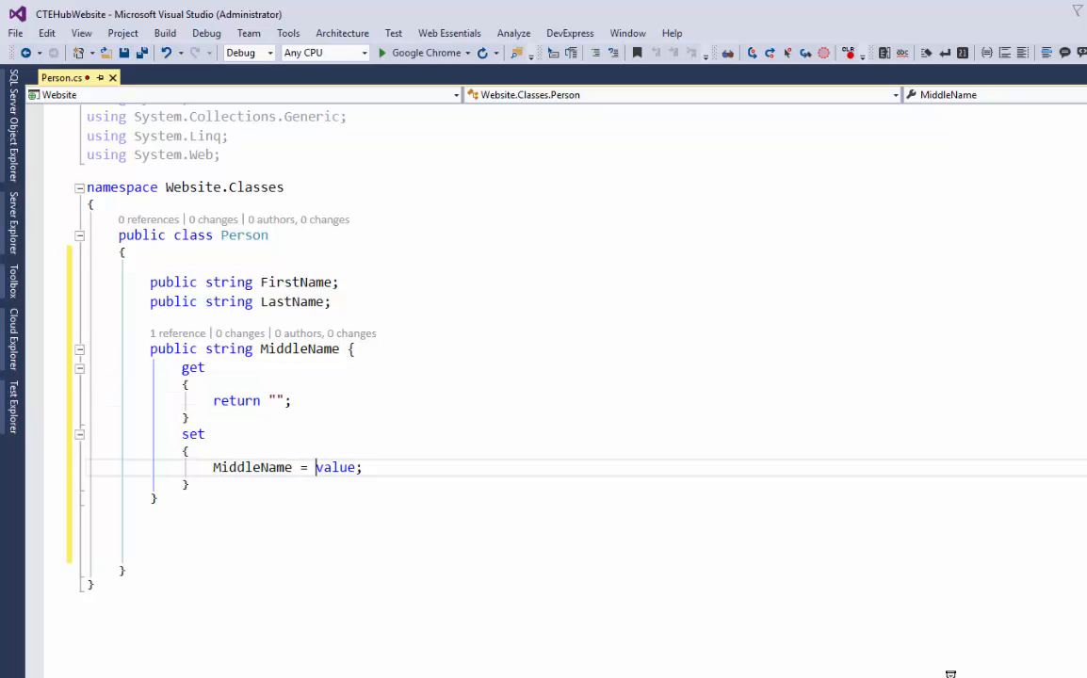
pyautogui.doubleClick(335, 468)
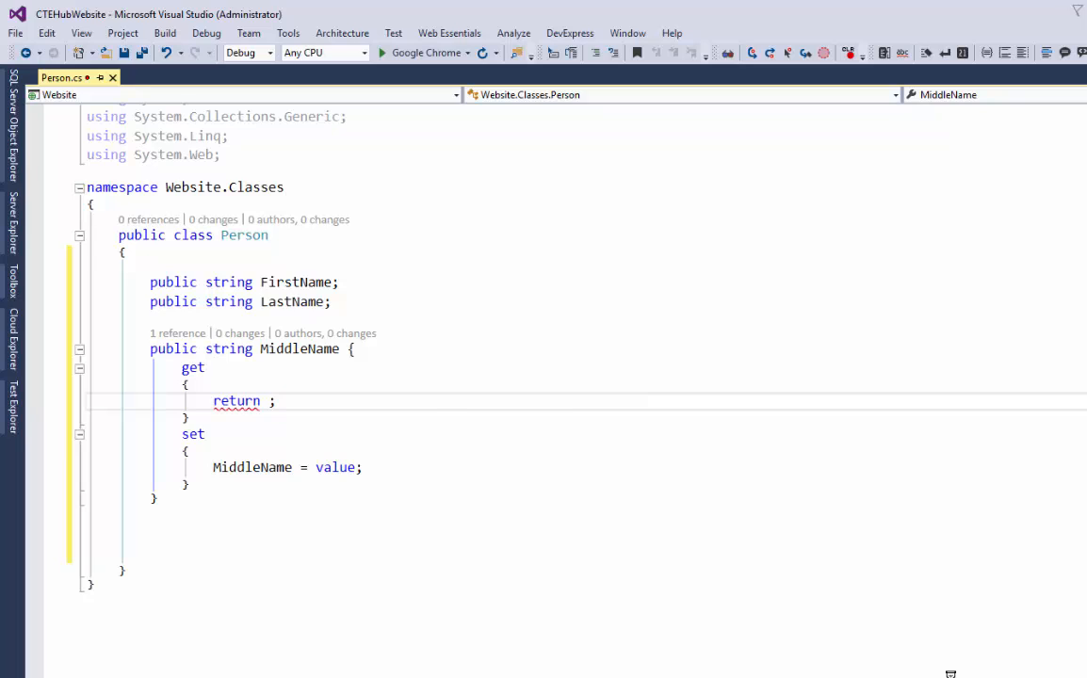
# Complete the getter so it returns MiddleName
pyautogui.write('MiddleName')
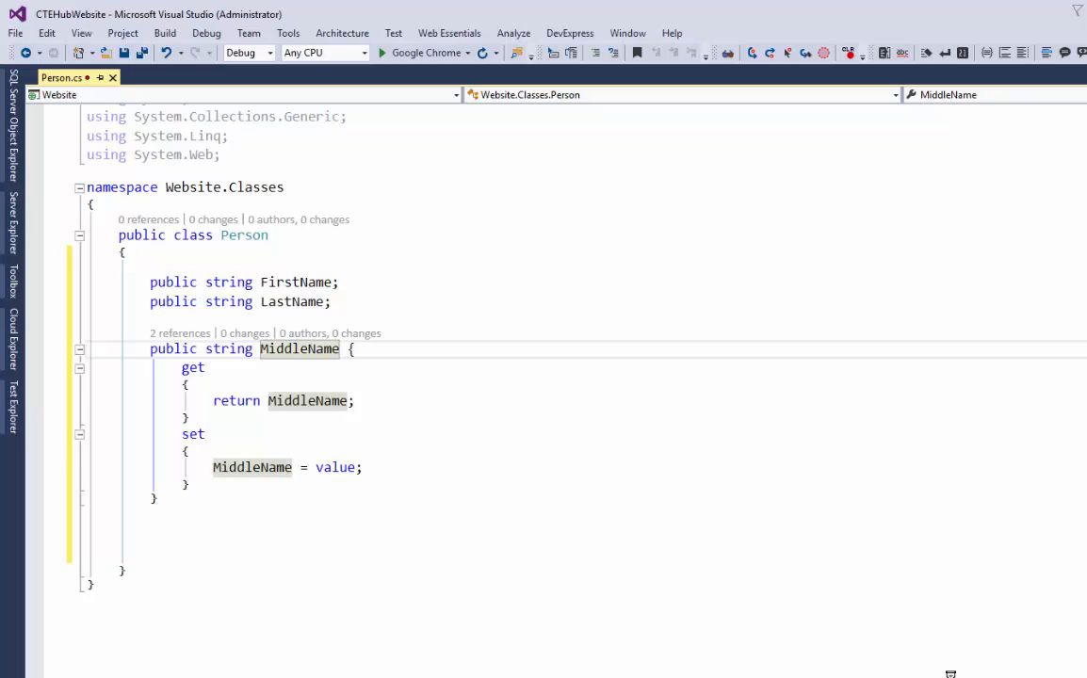
pyautogui.doubleClick(192, 367)
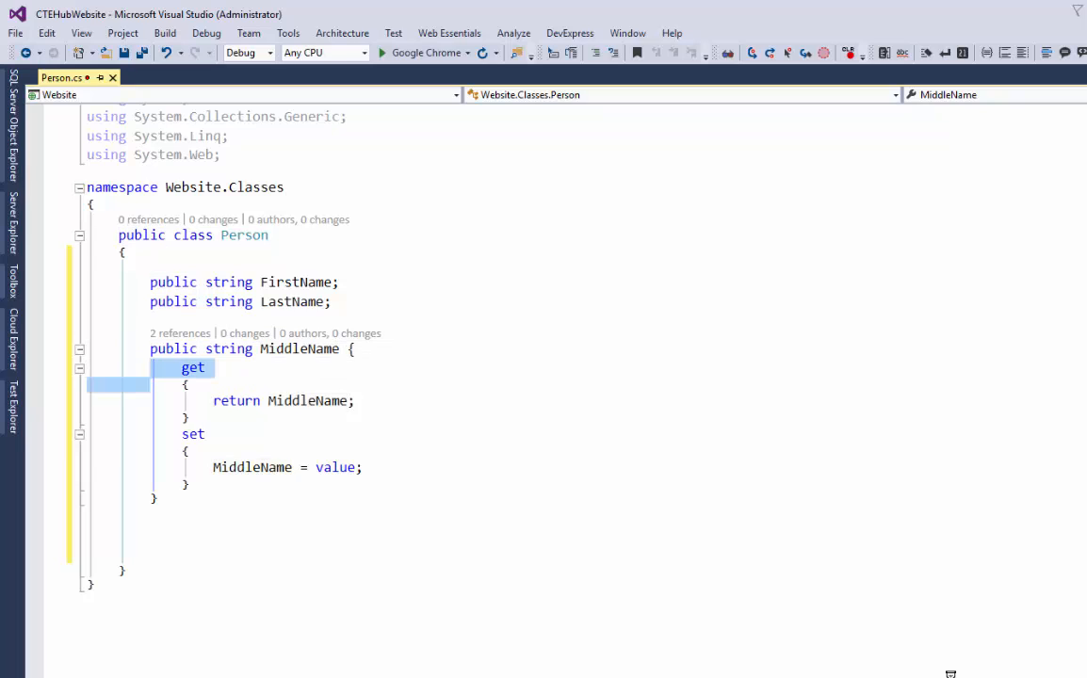